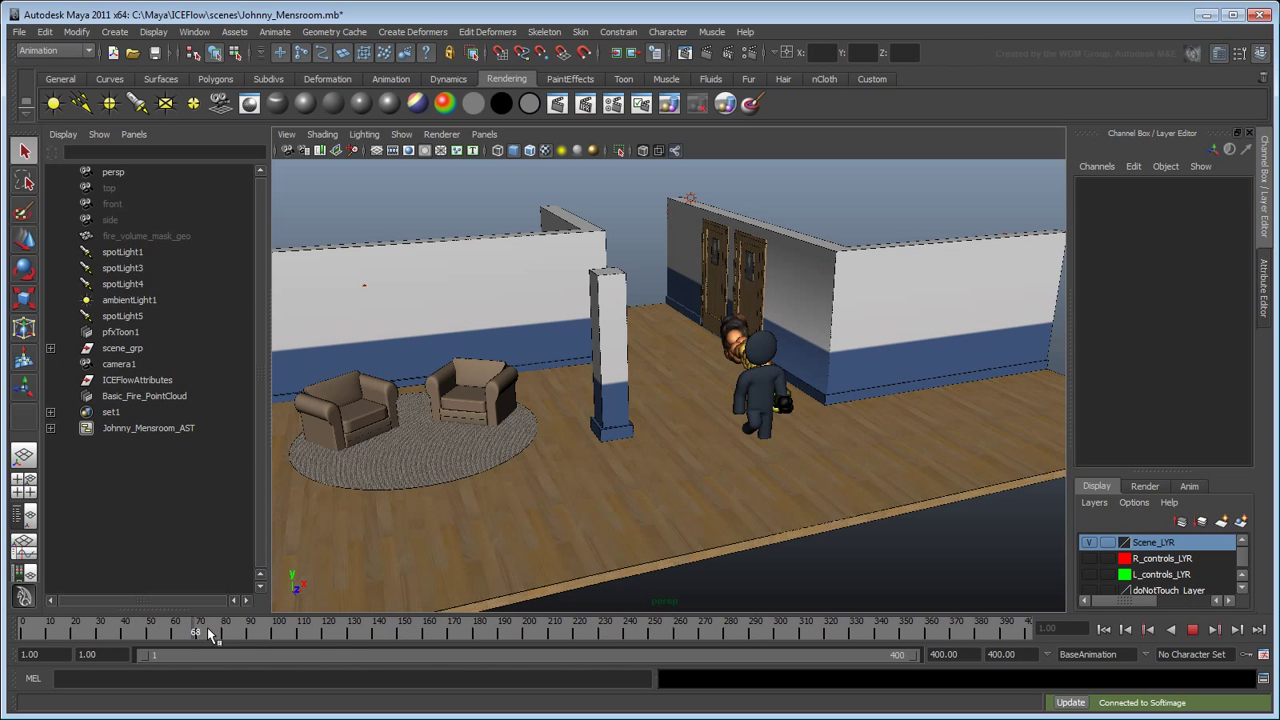
# Step: Scrub the timeline forward until the fire particles burn fully beside the character
pyautogui.moveTo(196, 632); pyautogui.dragTo(530, 632)
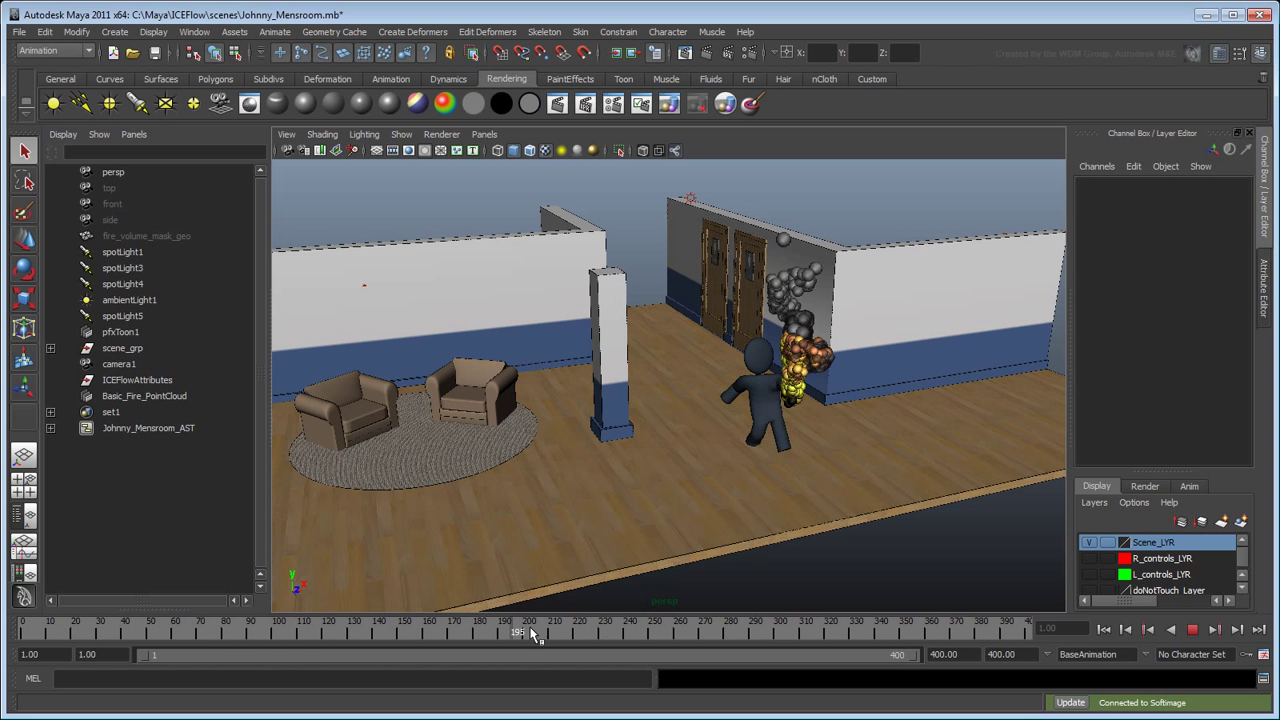
pyautogui.moveTo(516, 632); pyautogui.dragTo(822, 632)
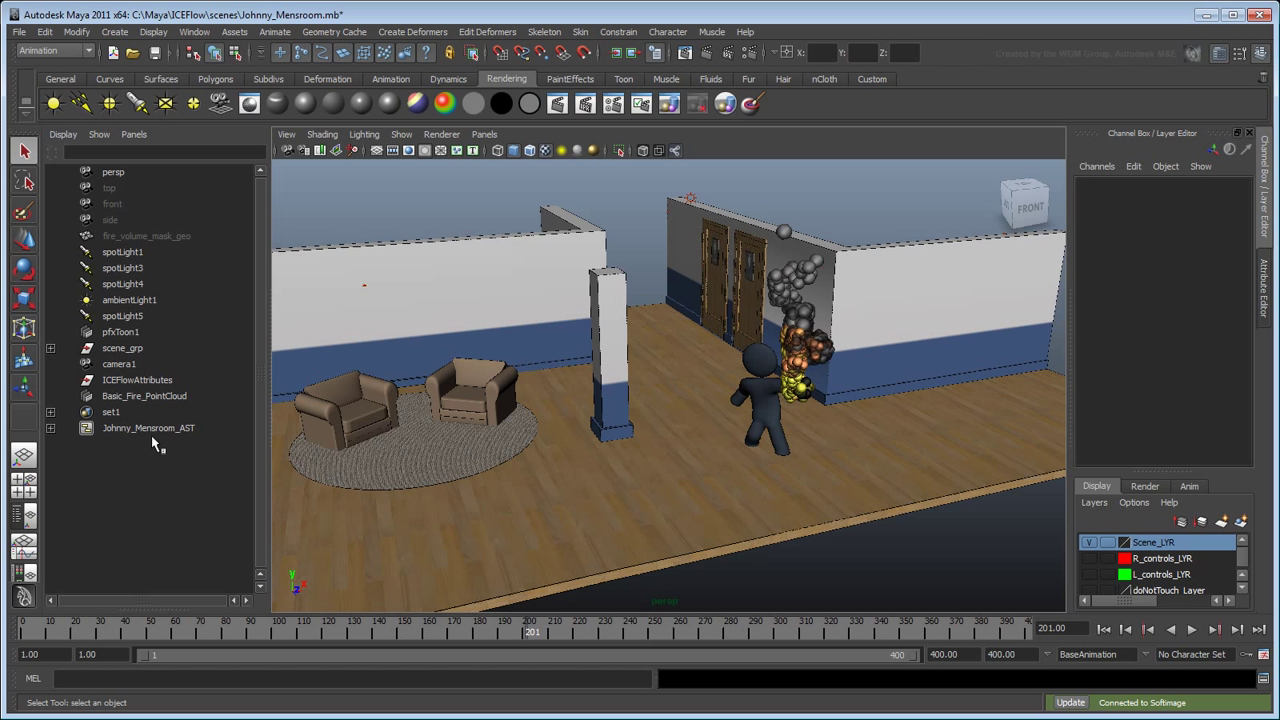
# Step: Set Basic_Fire_PointCloud's Particle Render Type to Cloud (s/w) on its shape node
pyautogui.click(144, 396)
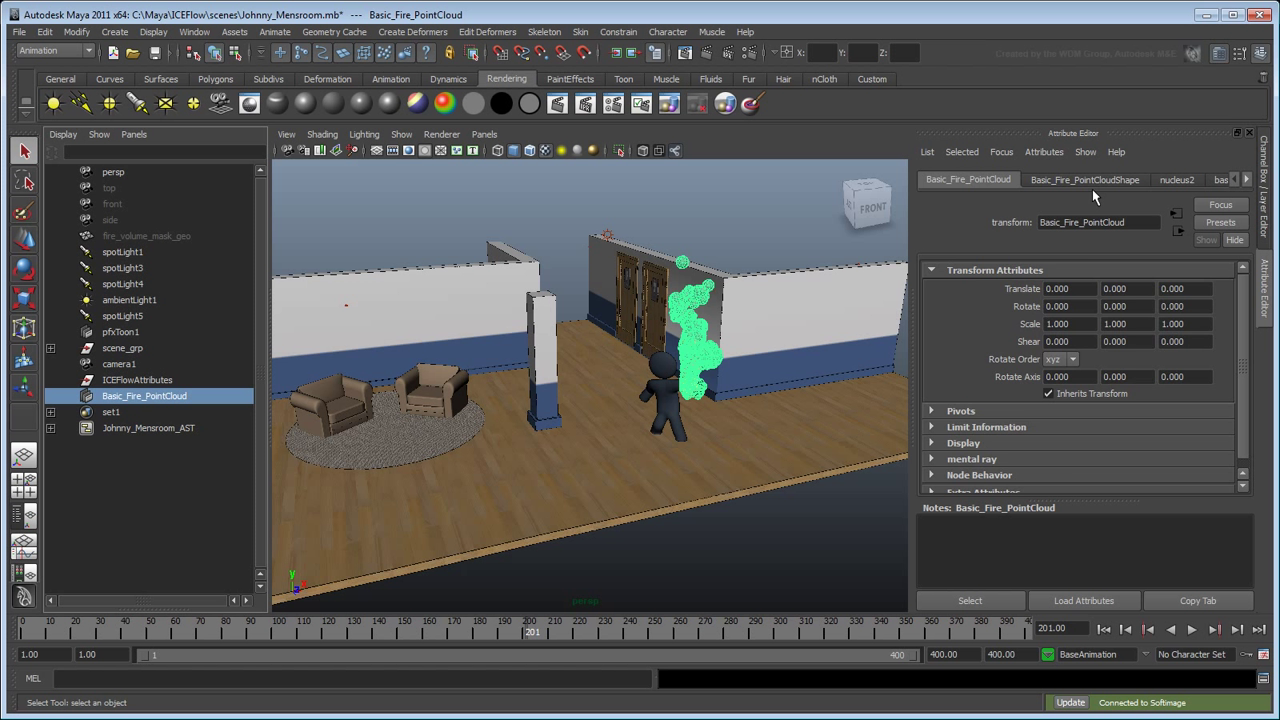
pyautogui.click(1084, 180)
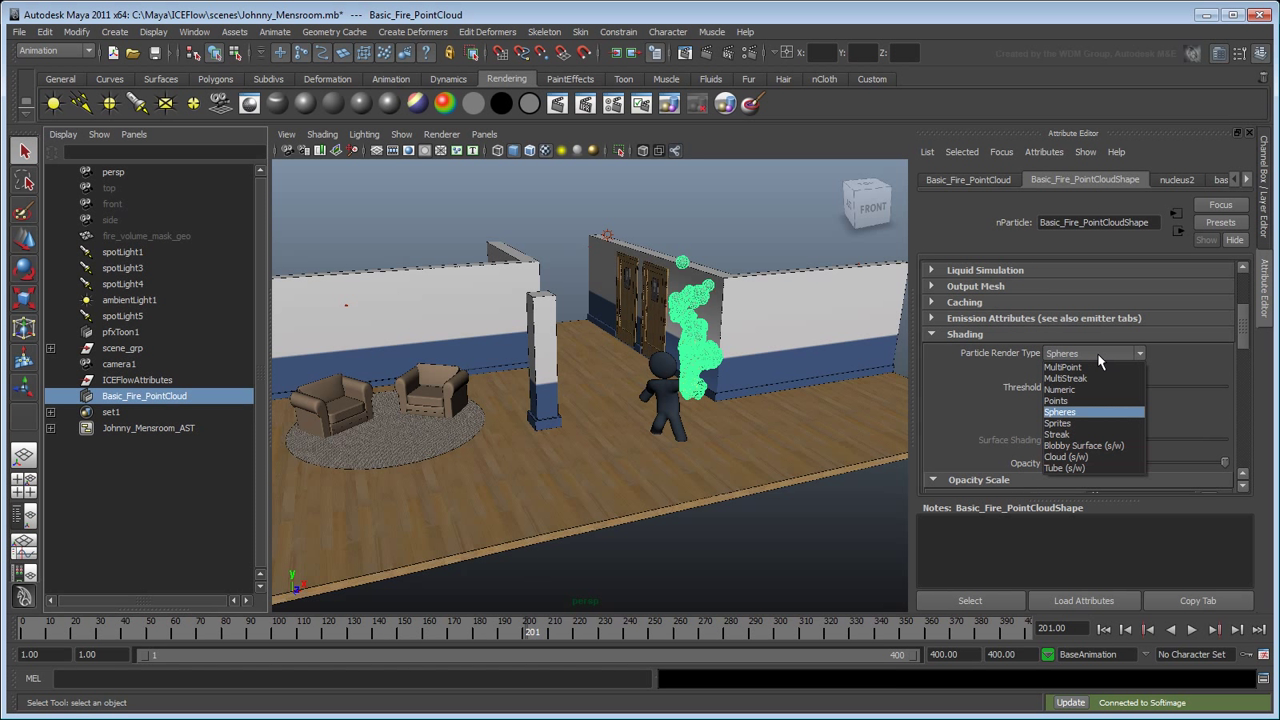
pyautogui.click(1064, 456)
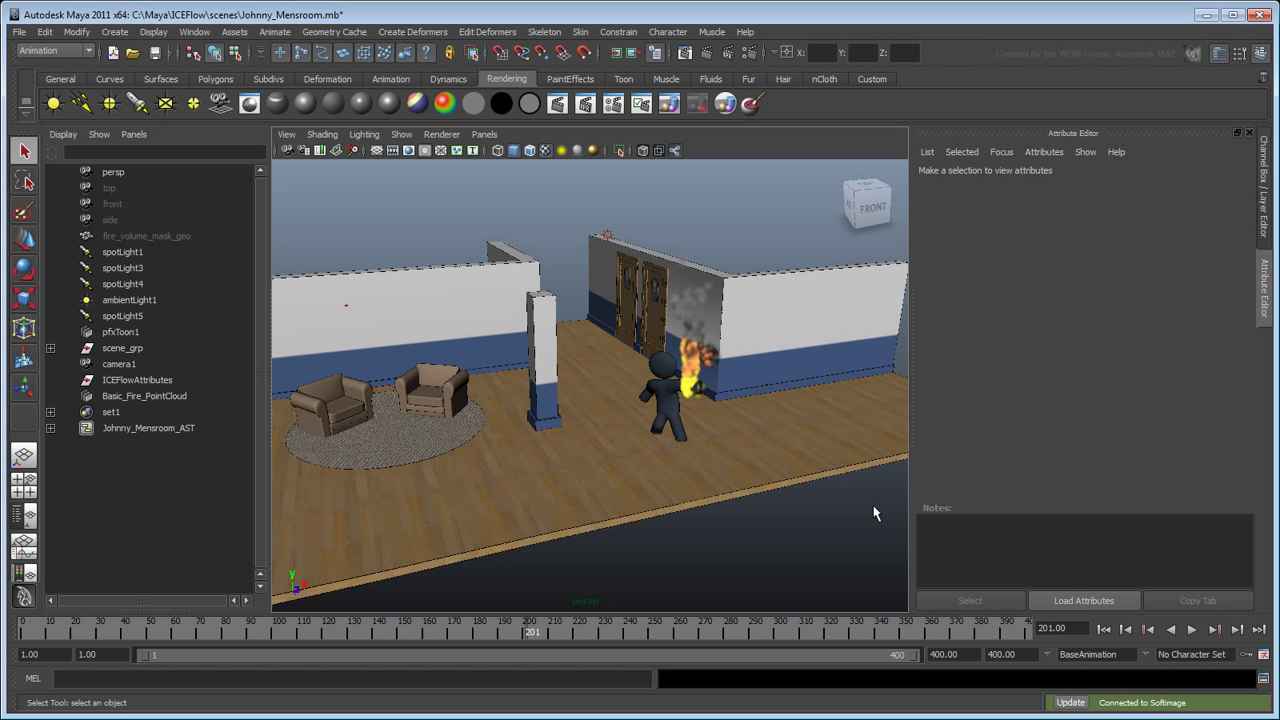
pyautogui.moveTo(878, 512)
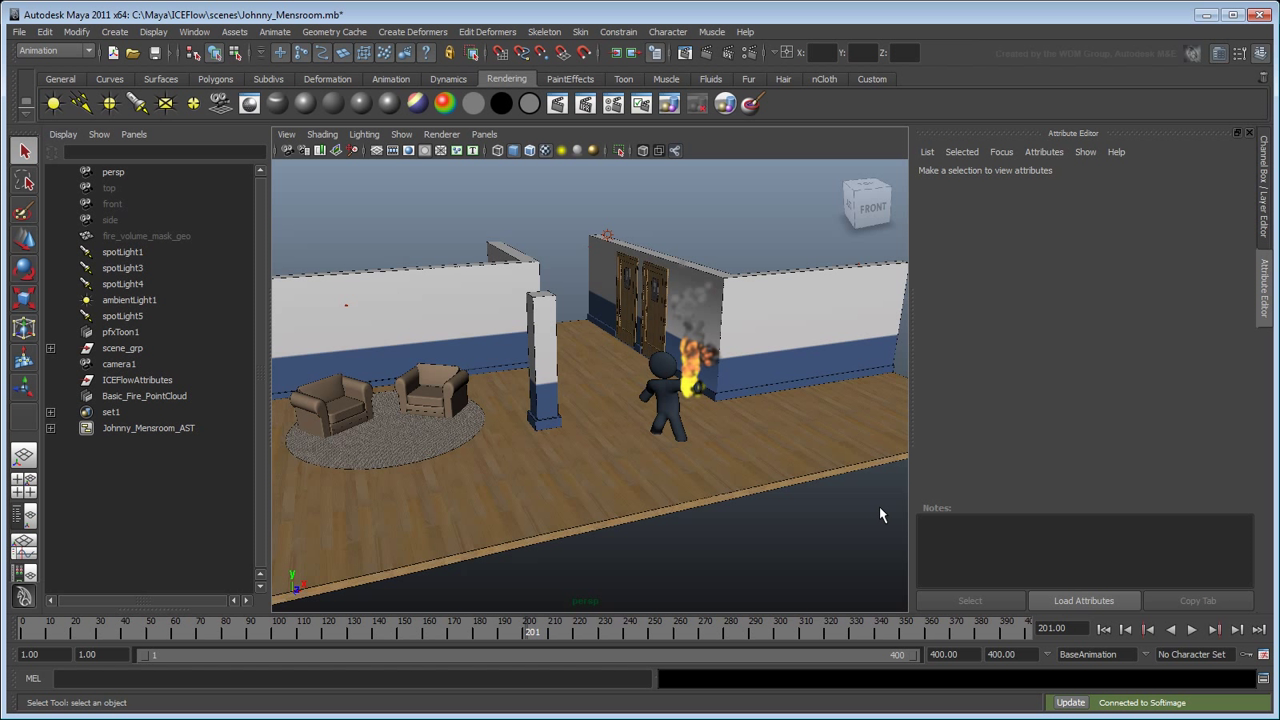
pyautogui.click(144, 396)
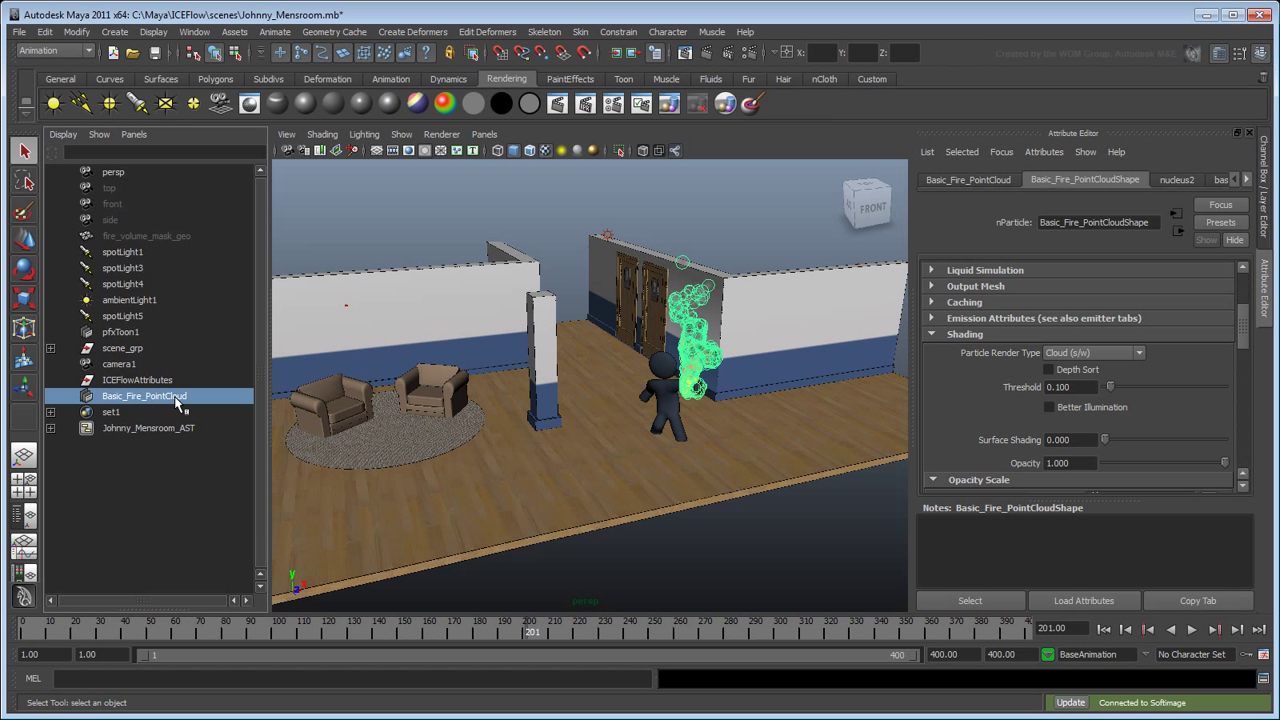
# Step: Bring up the Hypershade with the point cloud's shading network graphed
pyautogui.click(194, 32)
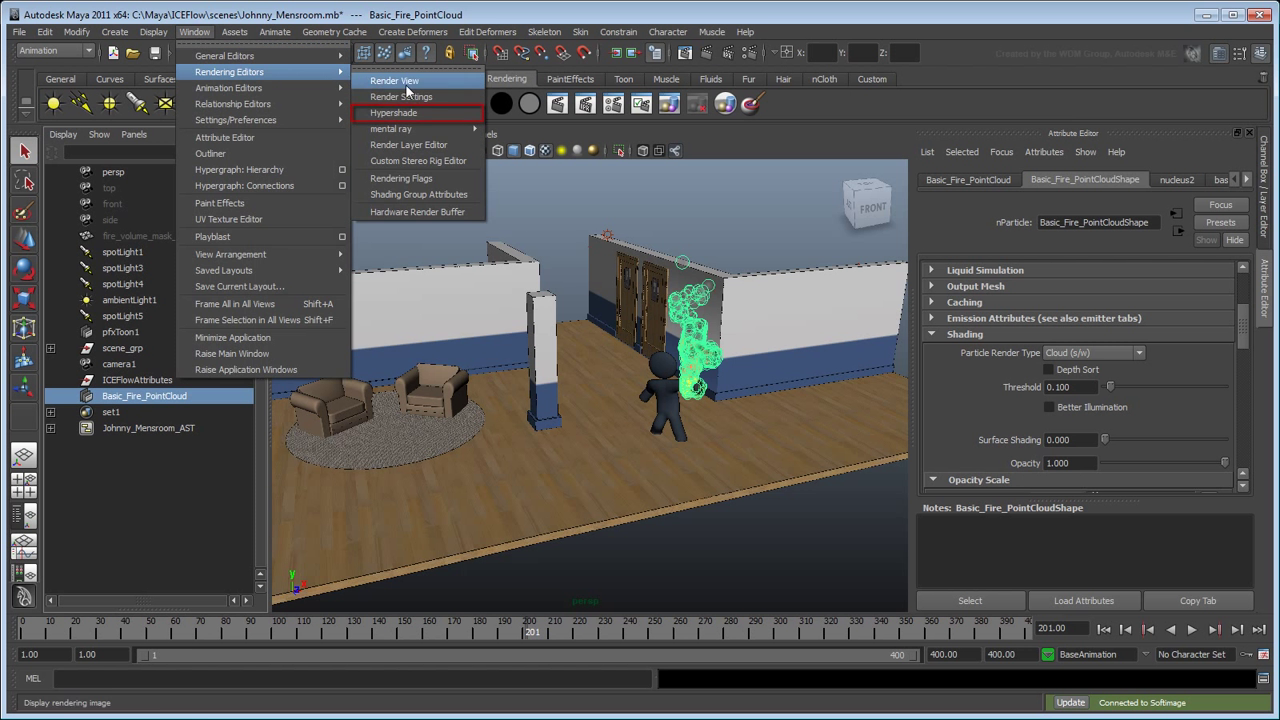
pyautogui.click(394, 112)
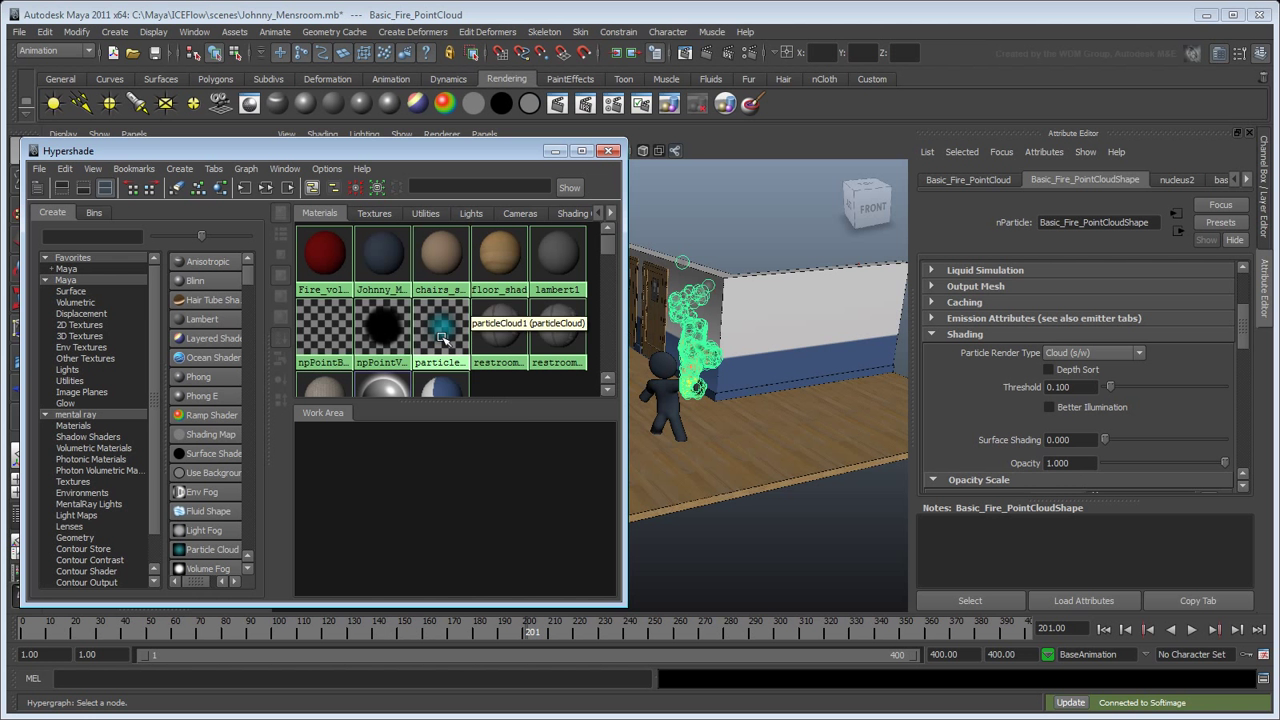
pyautogui.rightClick(440, 336)
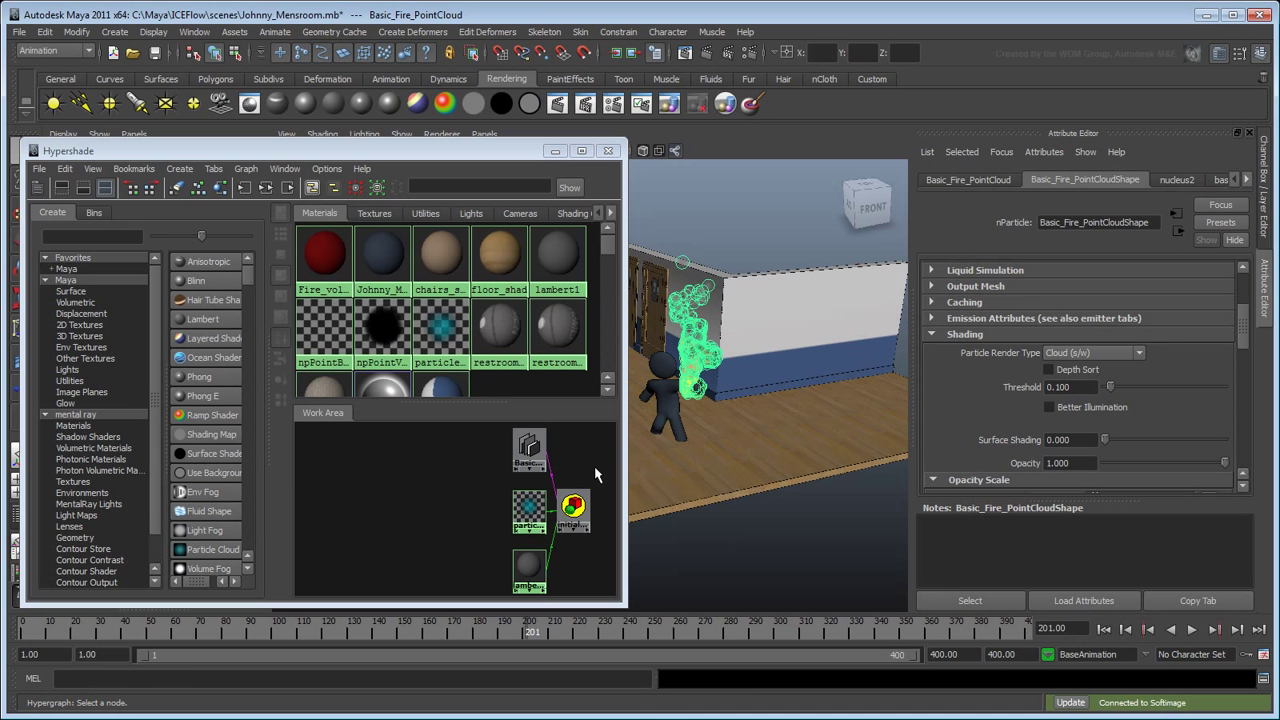
pyautogui.moveTo(530, 450)
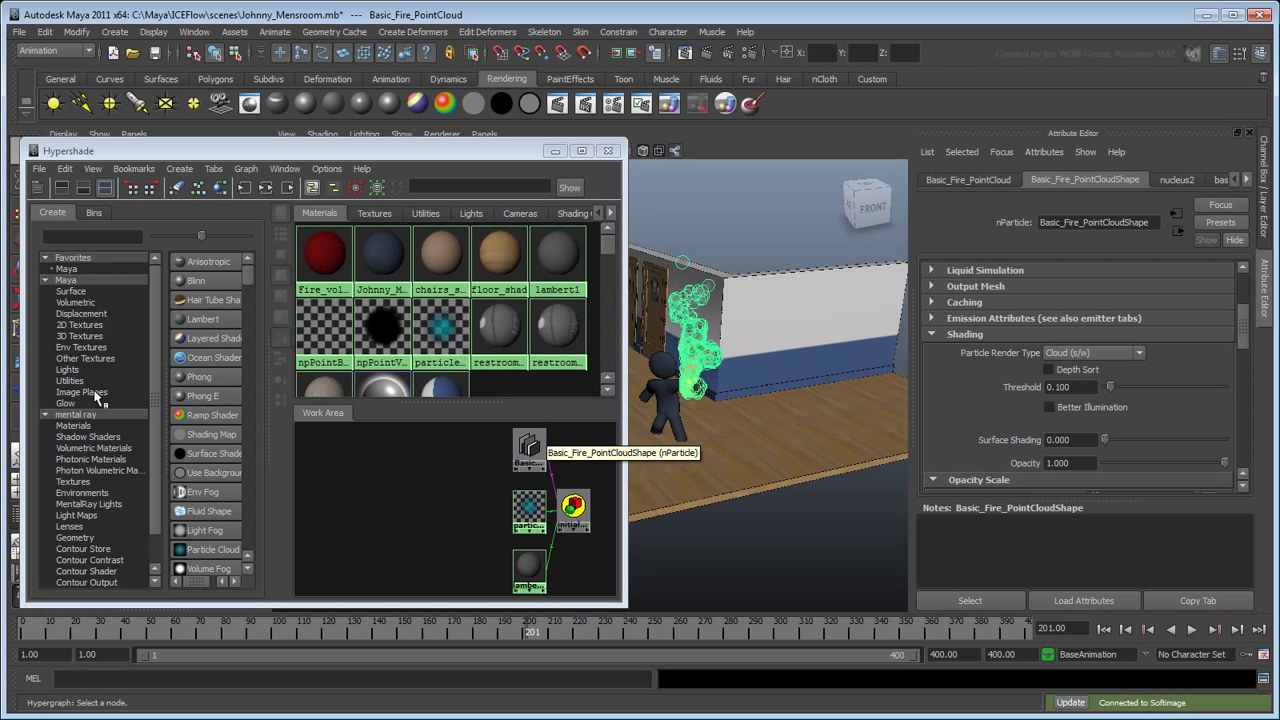
# Step: Add Particle Sampler and Multiply Divide utility nodes to the graph
pyautogui.click(68, 380)
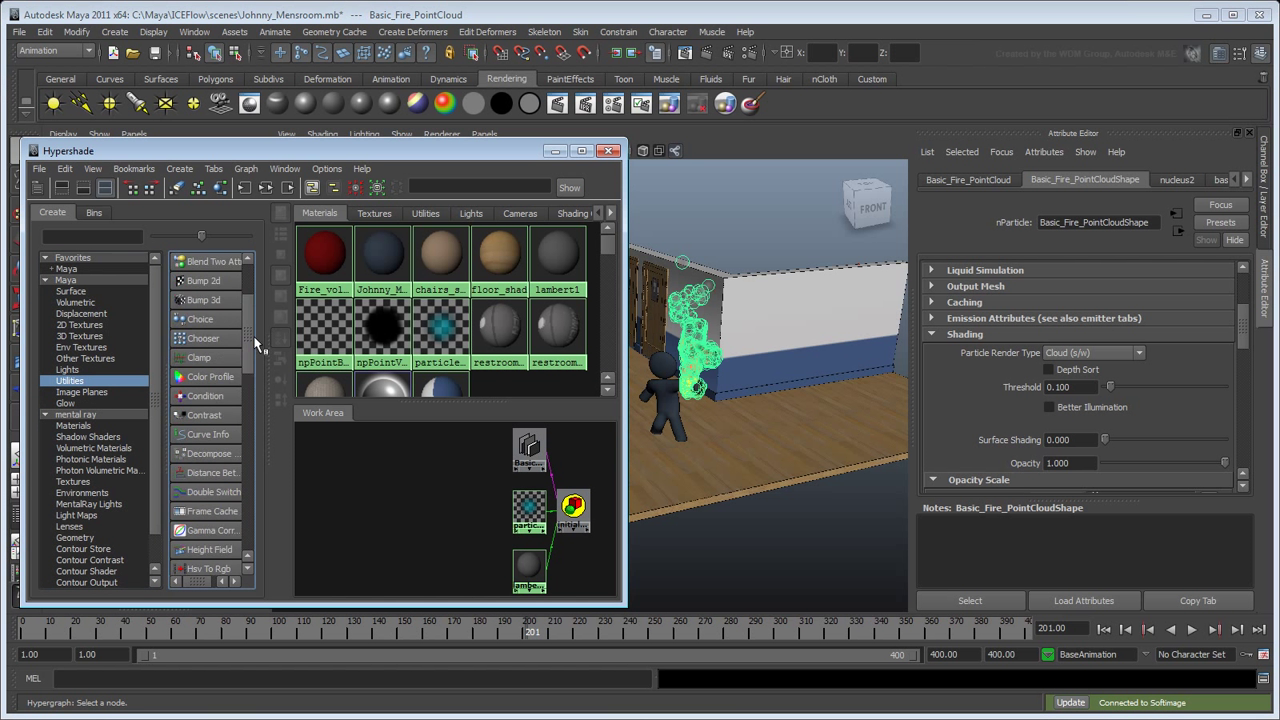
pyautogui.click(208, 414)
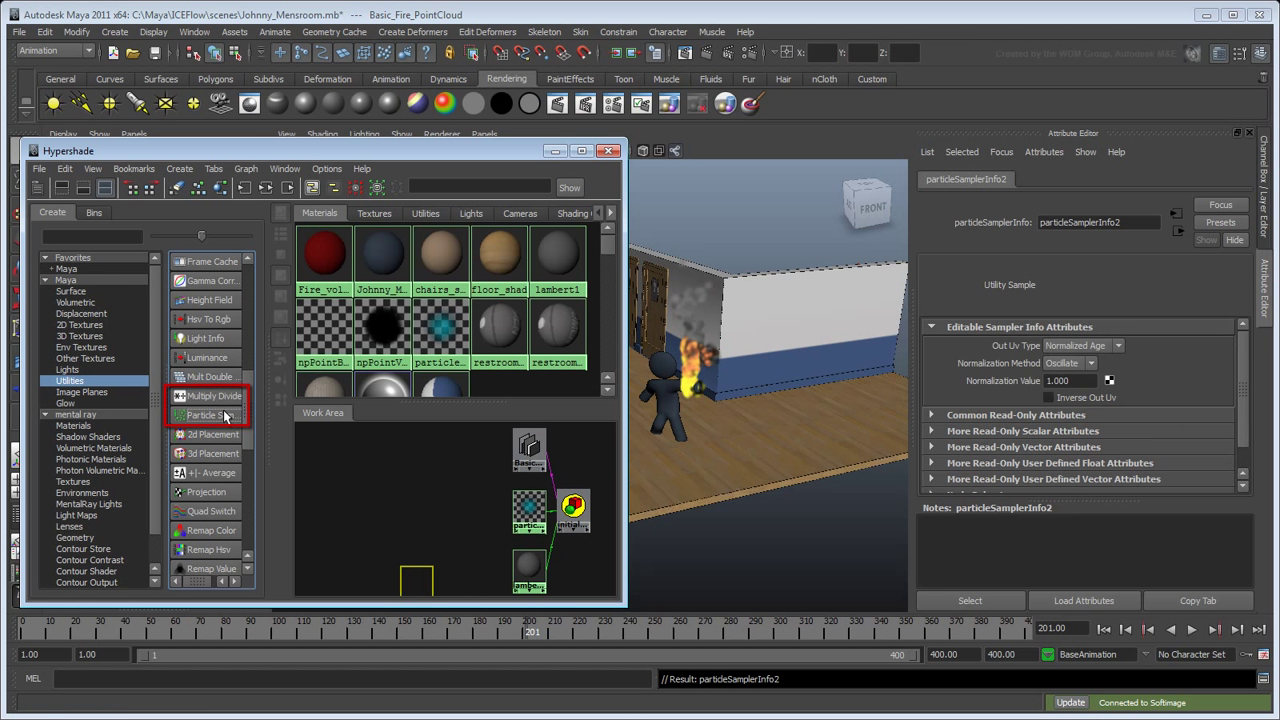
pyautogui.click(212, 396)
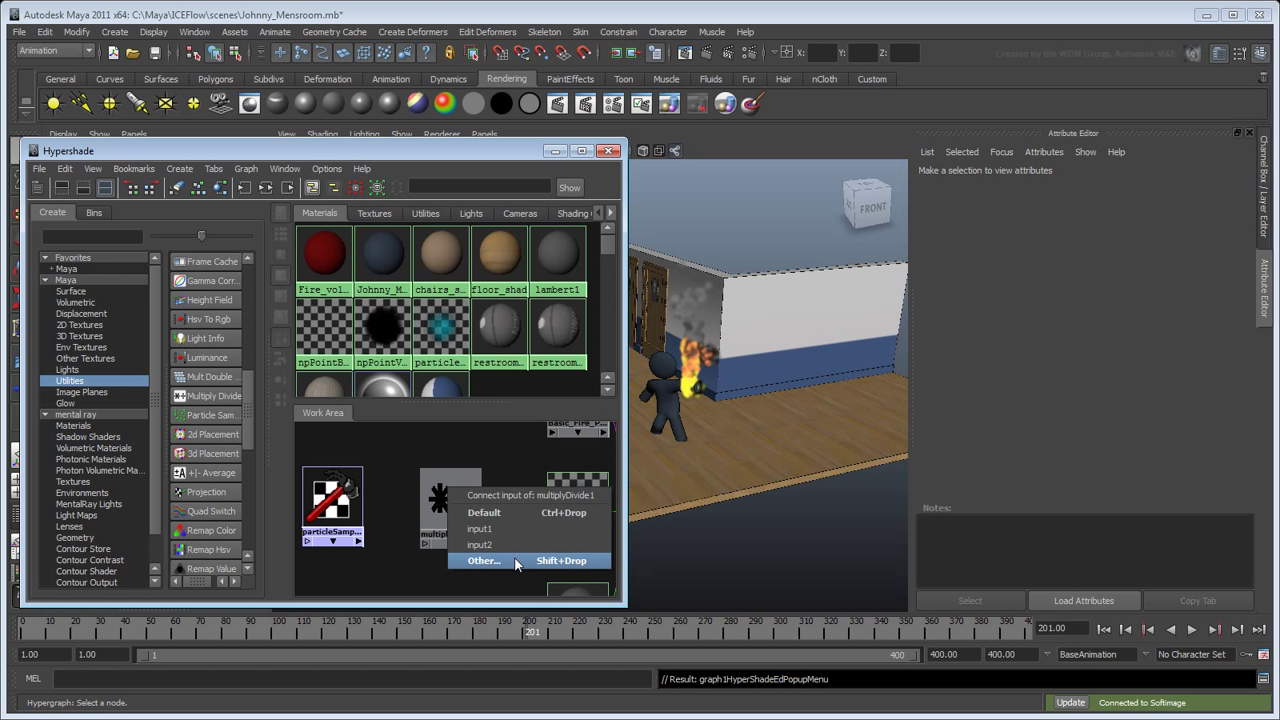
# Step: Connect particle age to input1X and lifespanPP to input2X of multiplyDivide1
pyautogui.click(484, 560)
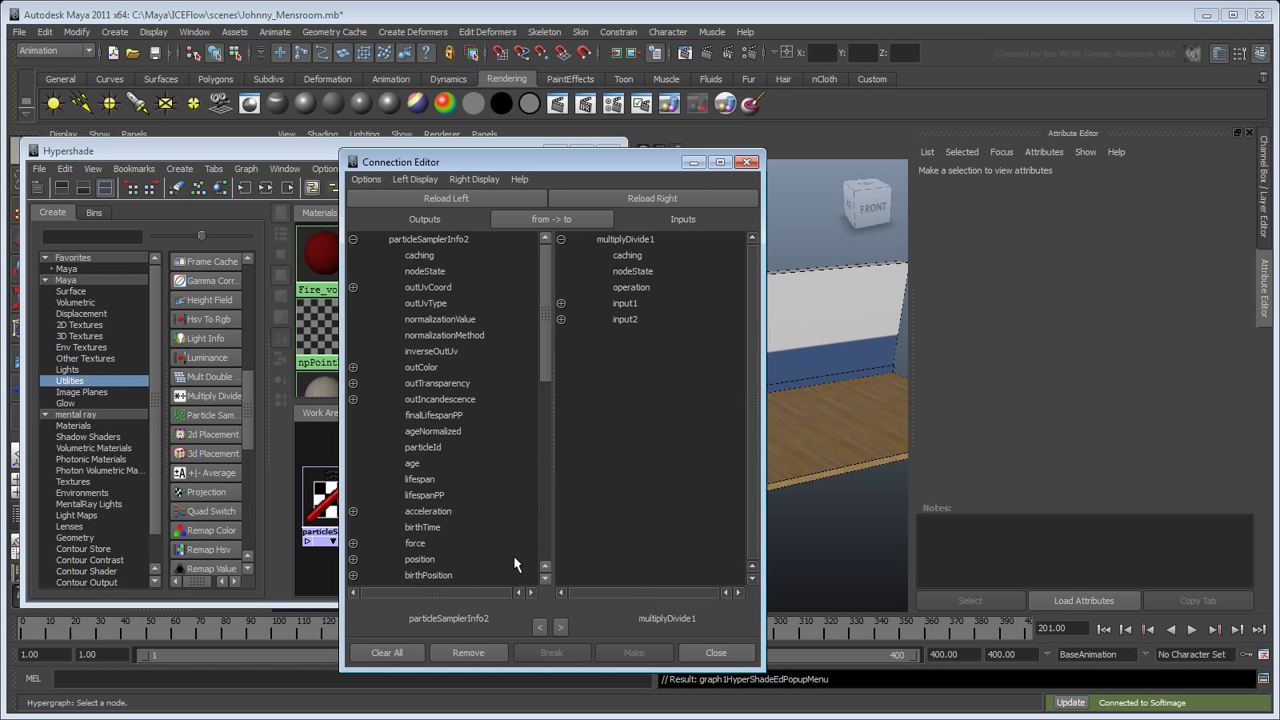
pyautogui.click(412, 464)
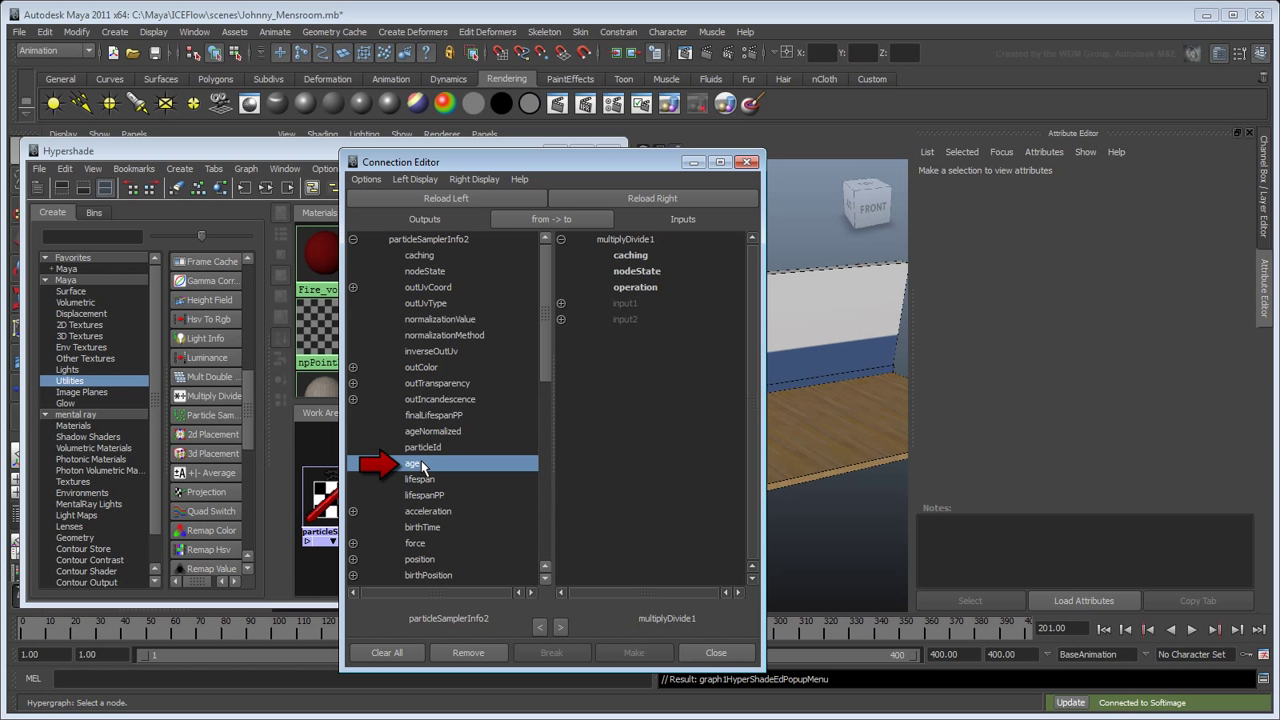
pyautogui.click(560, 304)
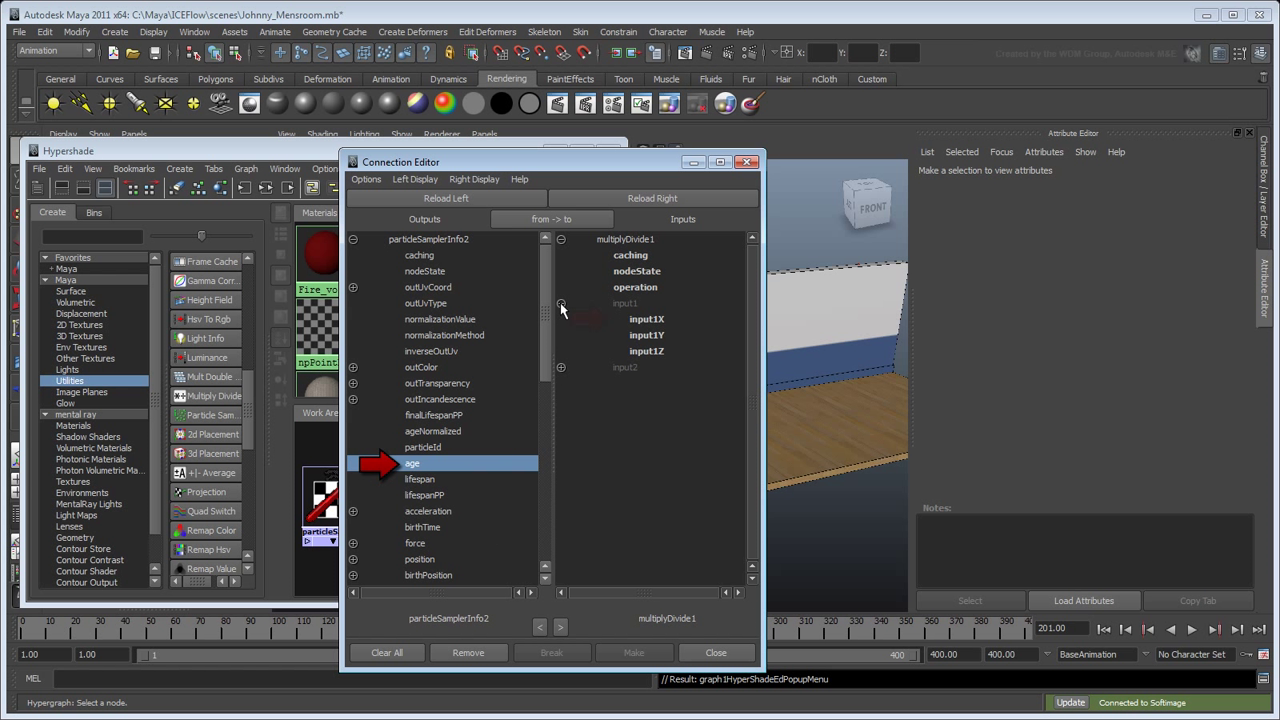
pyautogui.click(644, 320)
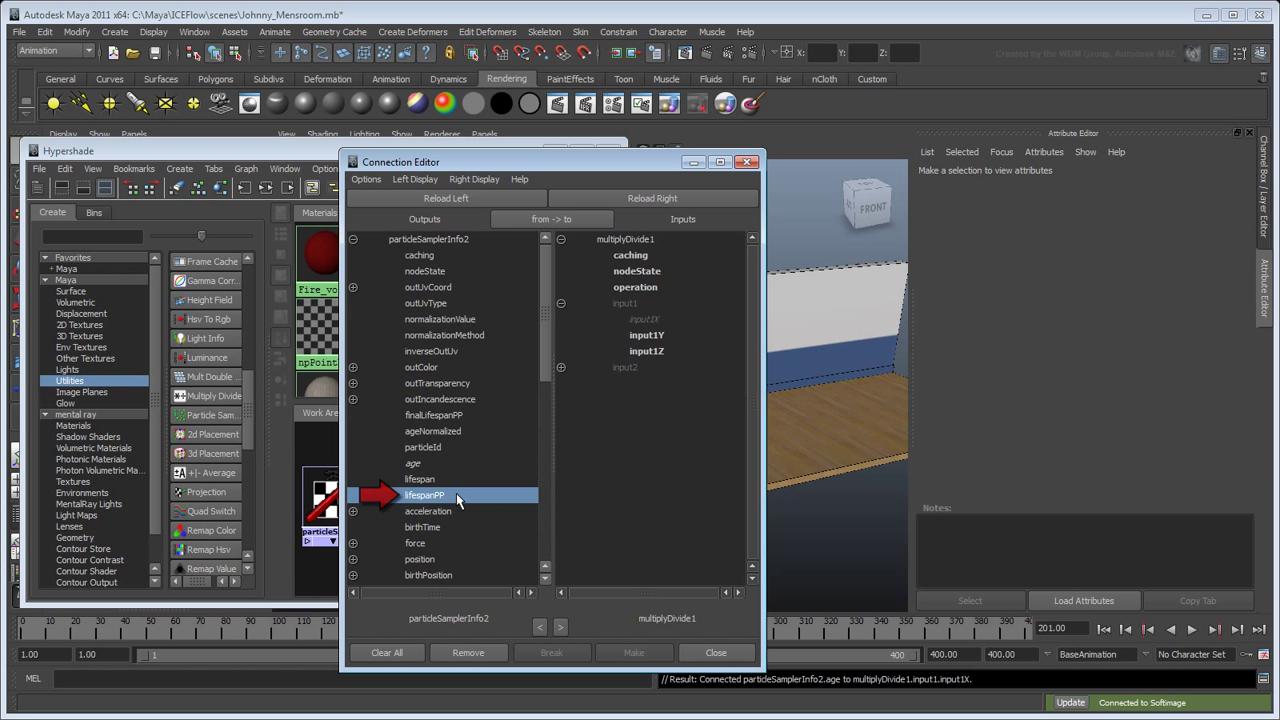
pyautogui.click(560, 368)
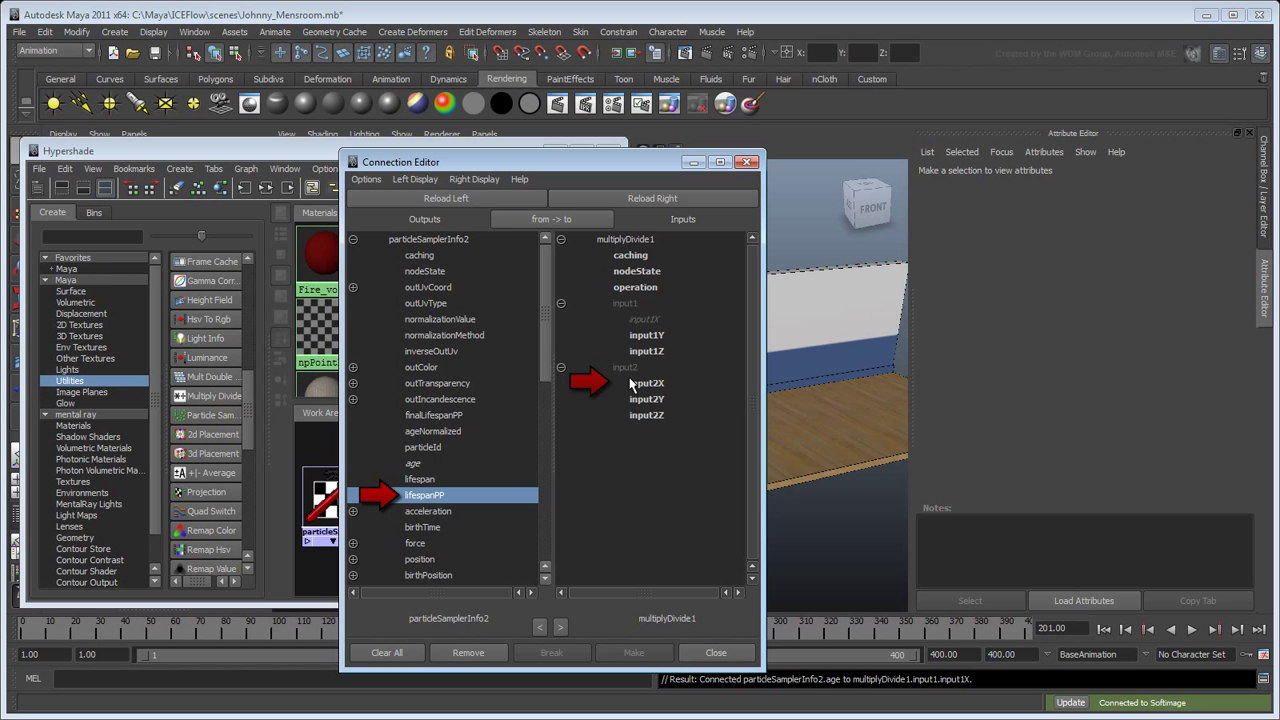
pyautogui.click(644, 384)
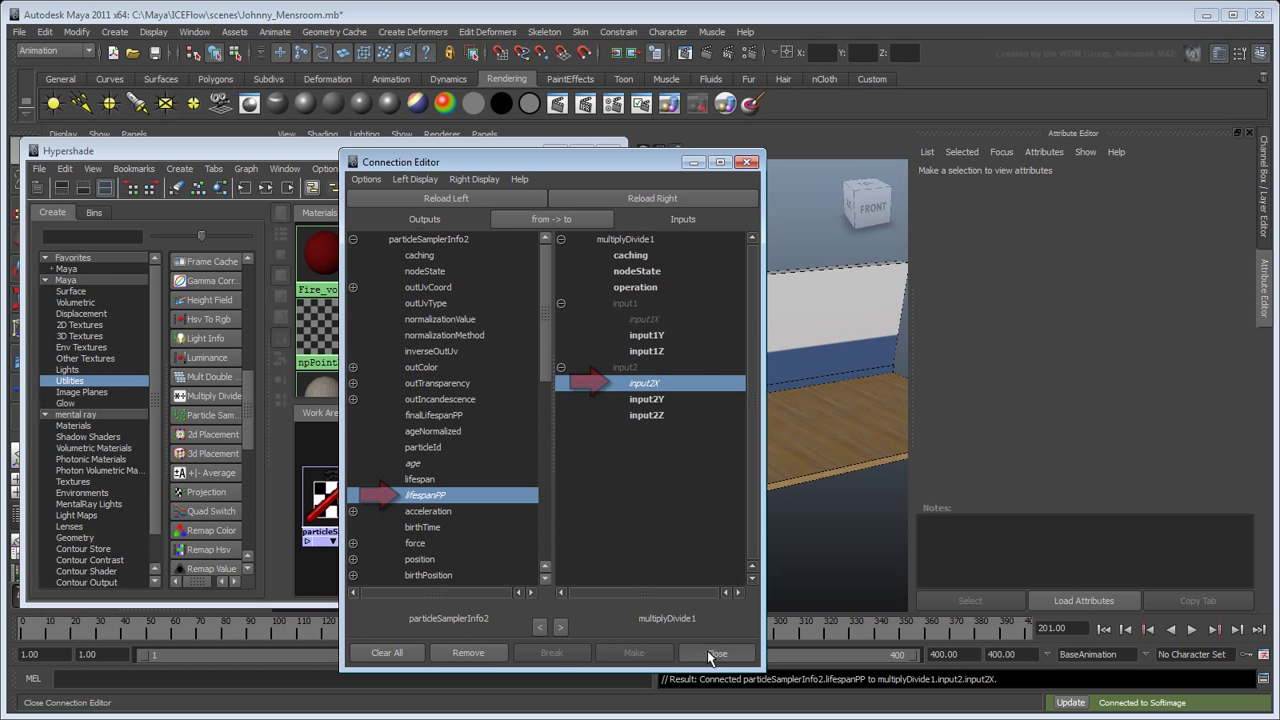
pyautogui.click(718, 652)
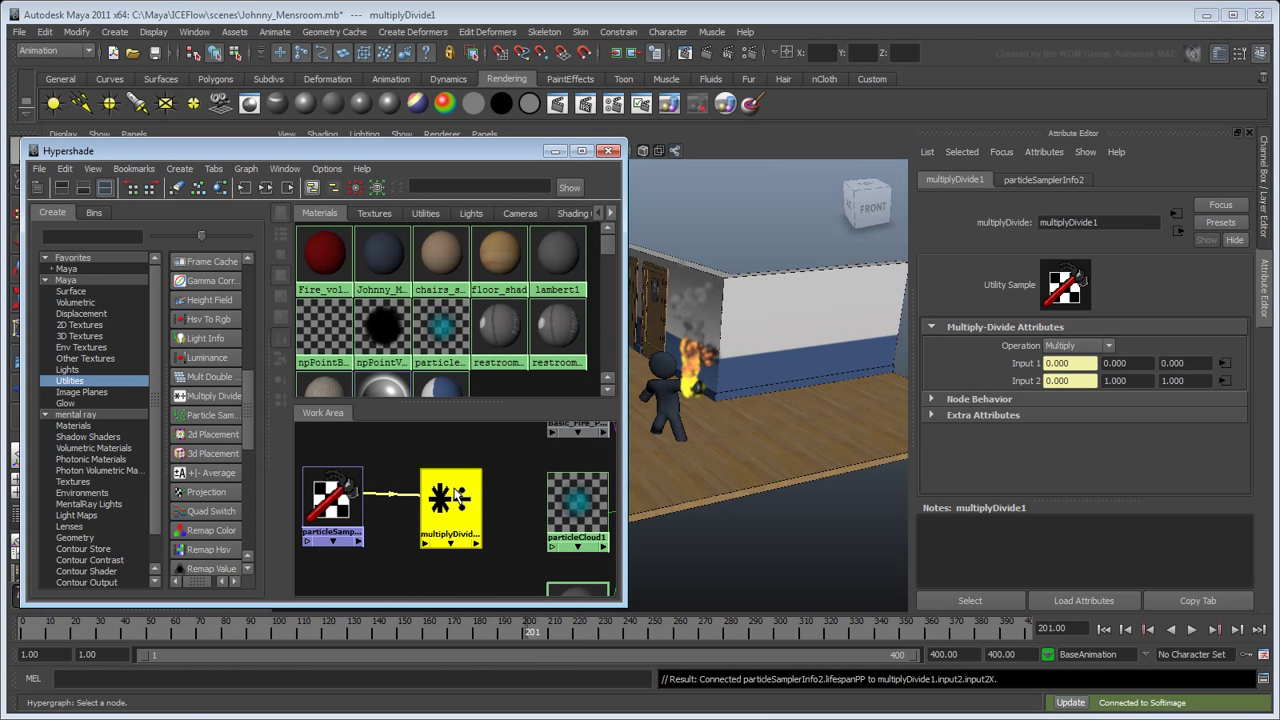
# Step: Set the multiply-divide node's Operation to Divide for normalized age
pyautogui.click(1108, 344)
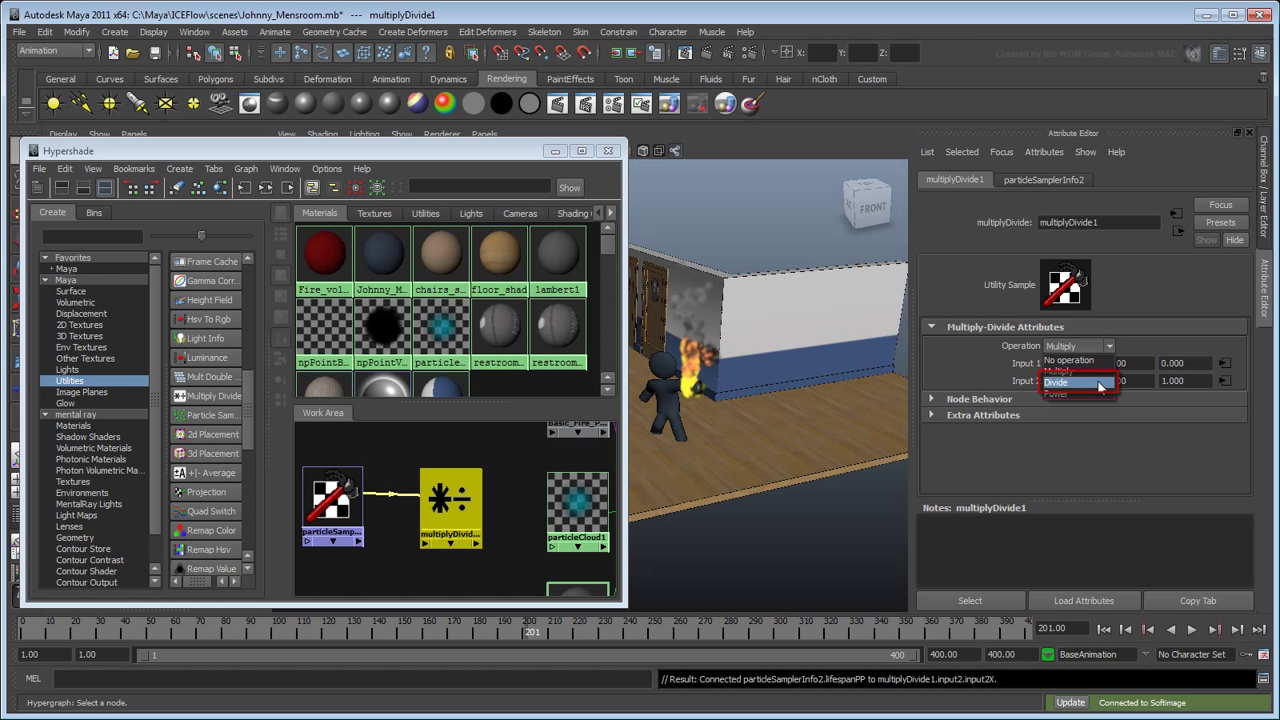
pyautogui.click(1056, 380)
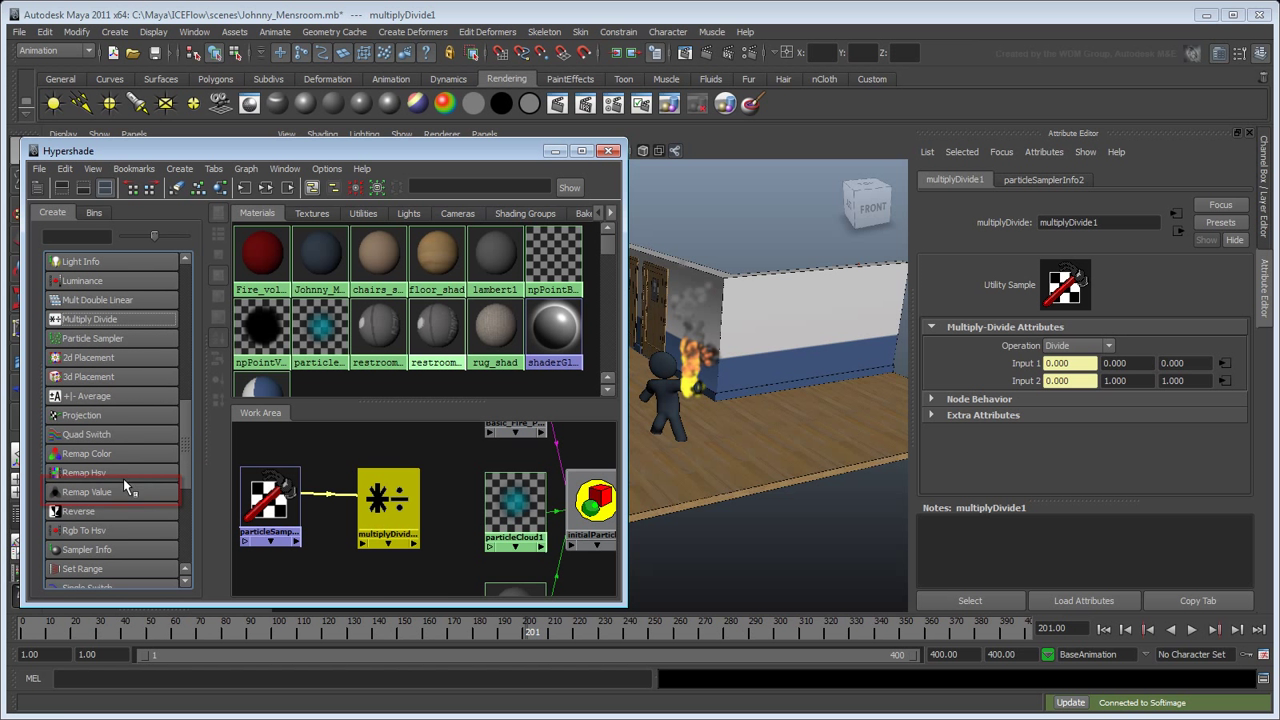
# Step: Add a remap node and feed multiplyDivide1.output into its inputValue
pyautogui.click(86, 492)
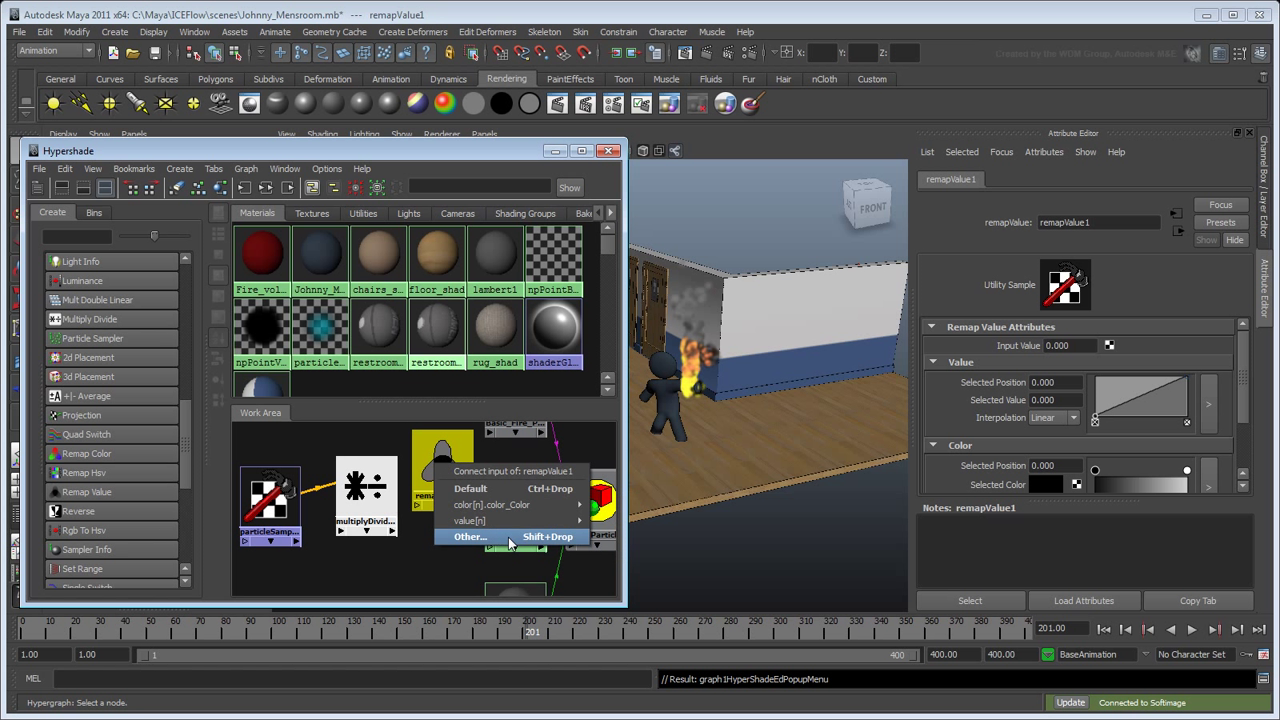
pyautogui.click(468, 536)
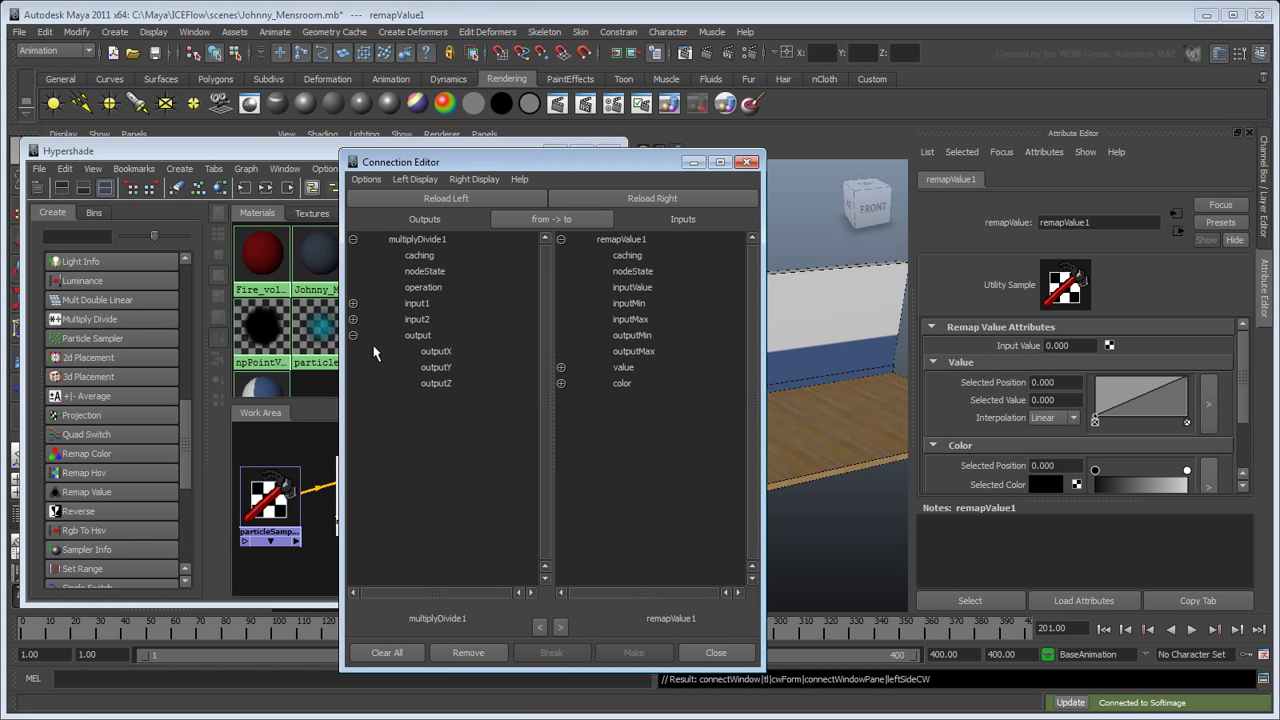
pyautogui.click(436, 352)
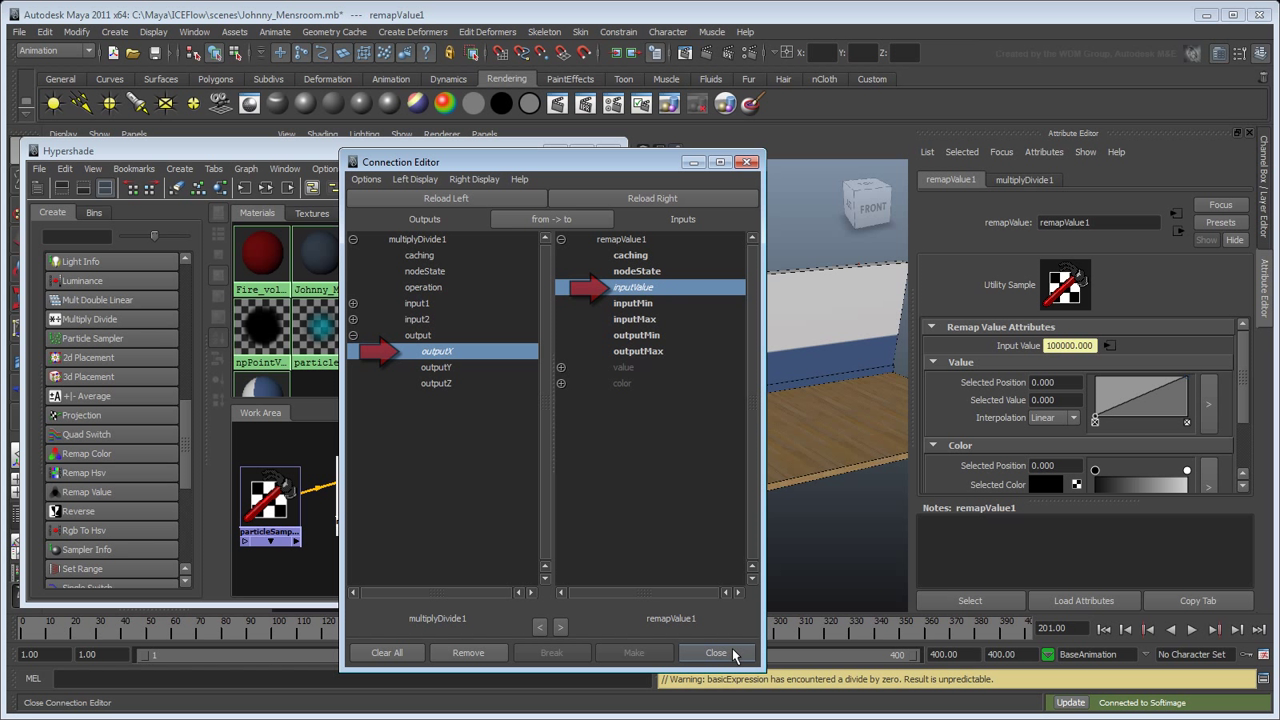
pyautogui.click(716, 652)
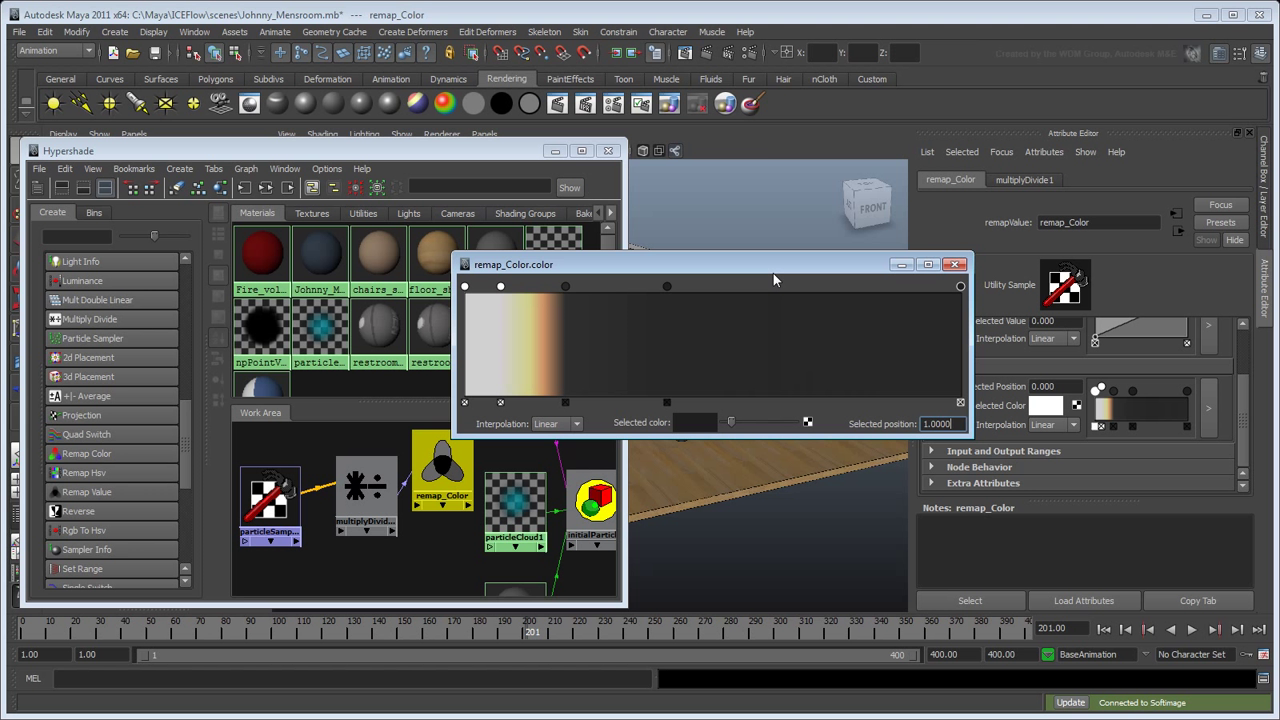
# Step: Name it remap_Color and drive particleCloud1 color and incandescence from its outColor
pyautogui.click(954, 264)
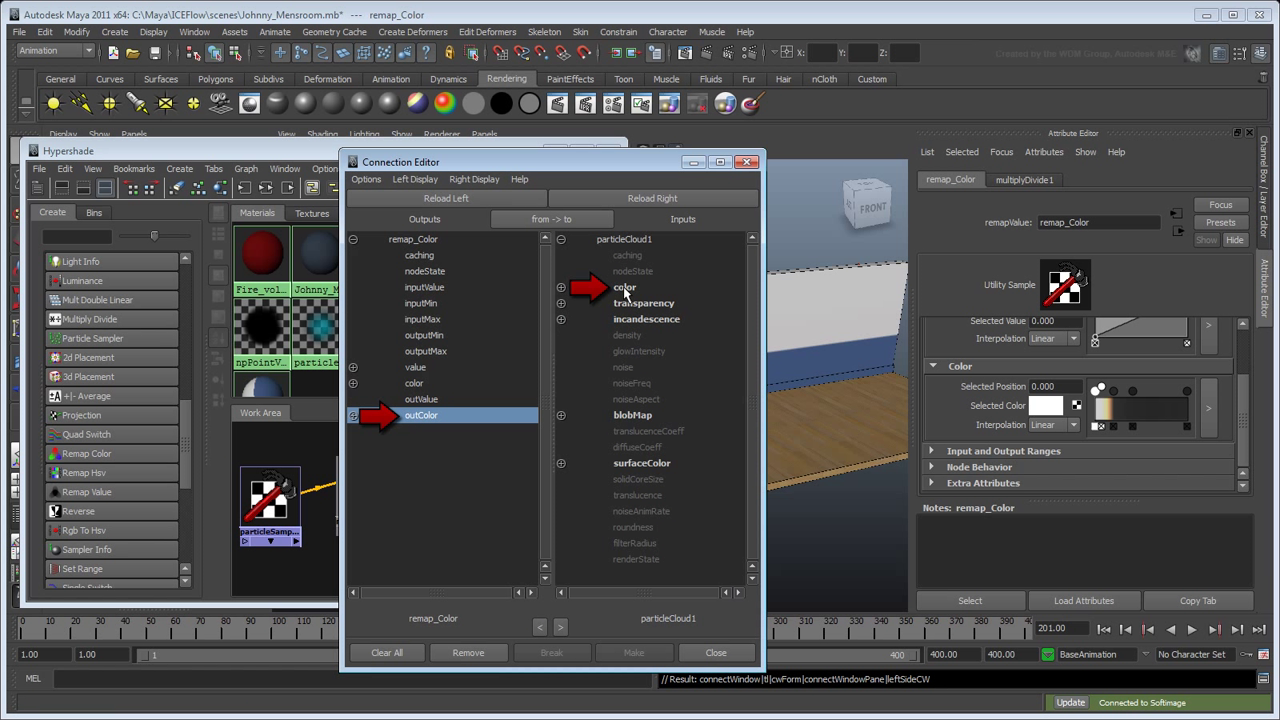
pyautogui.click(646, 320)
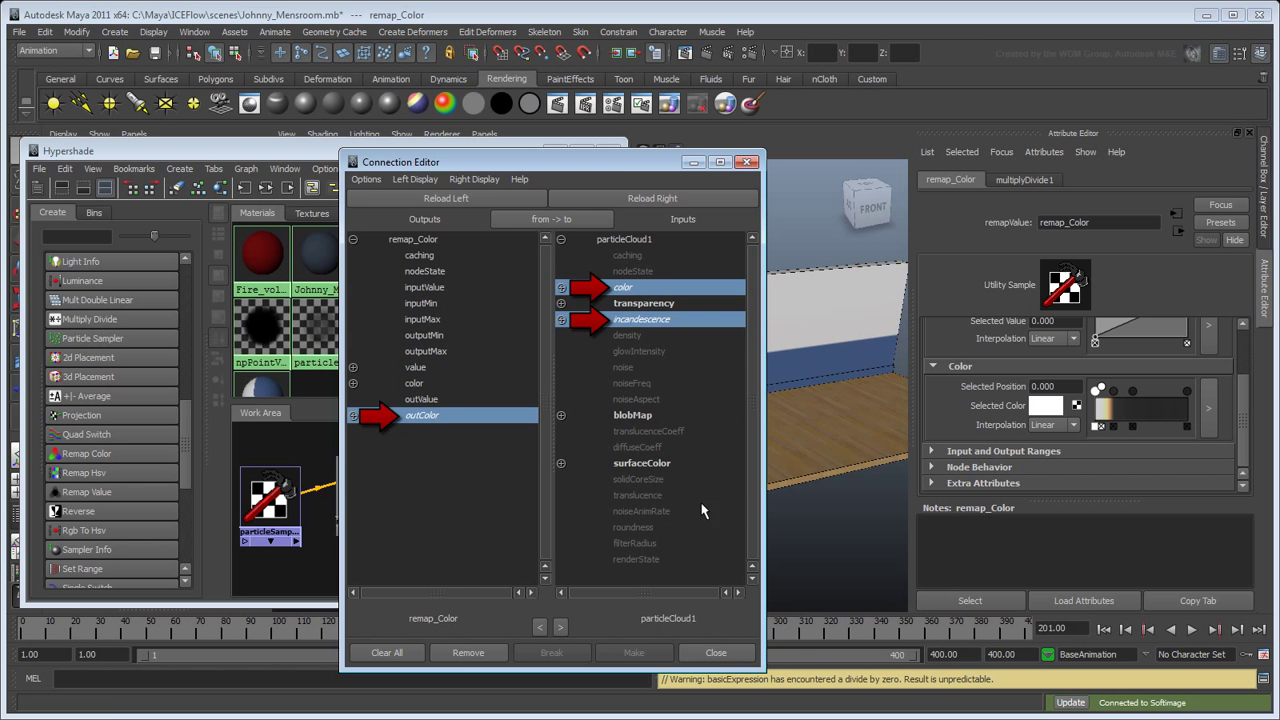
pyautogui.click(716, 652)
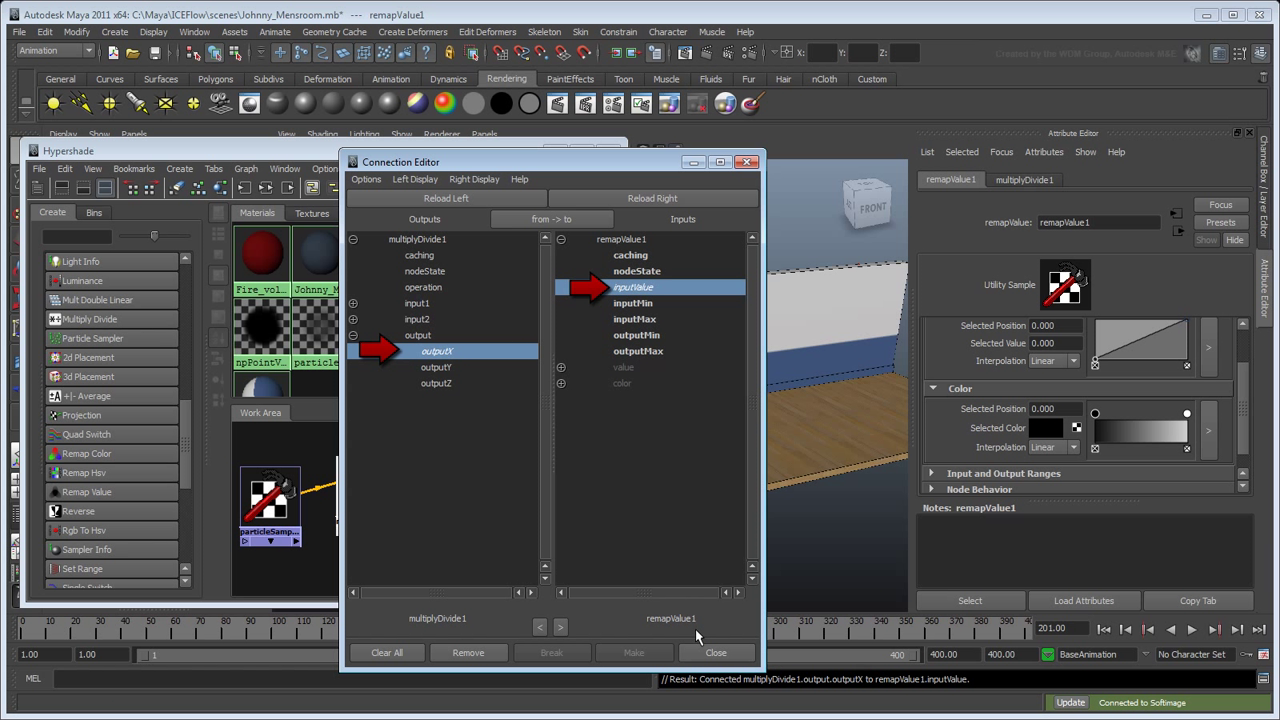
# Step: Add a second remap fed by the divide output and rename it remap_Transparency
pyautogui.click(716, 652)
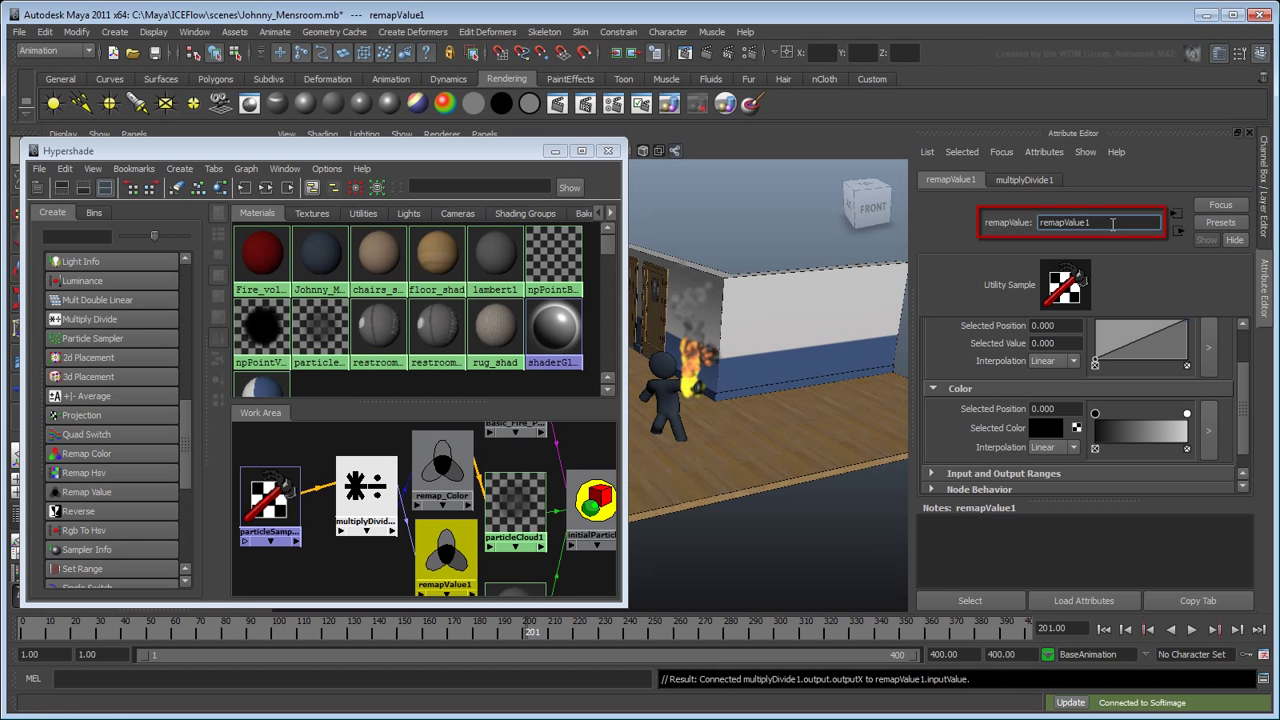
pyautogui.write('remap_Transparency')
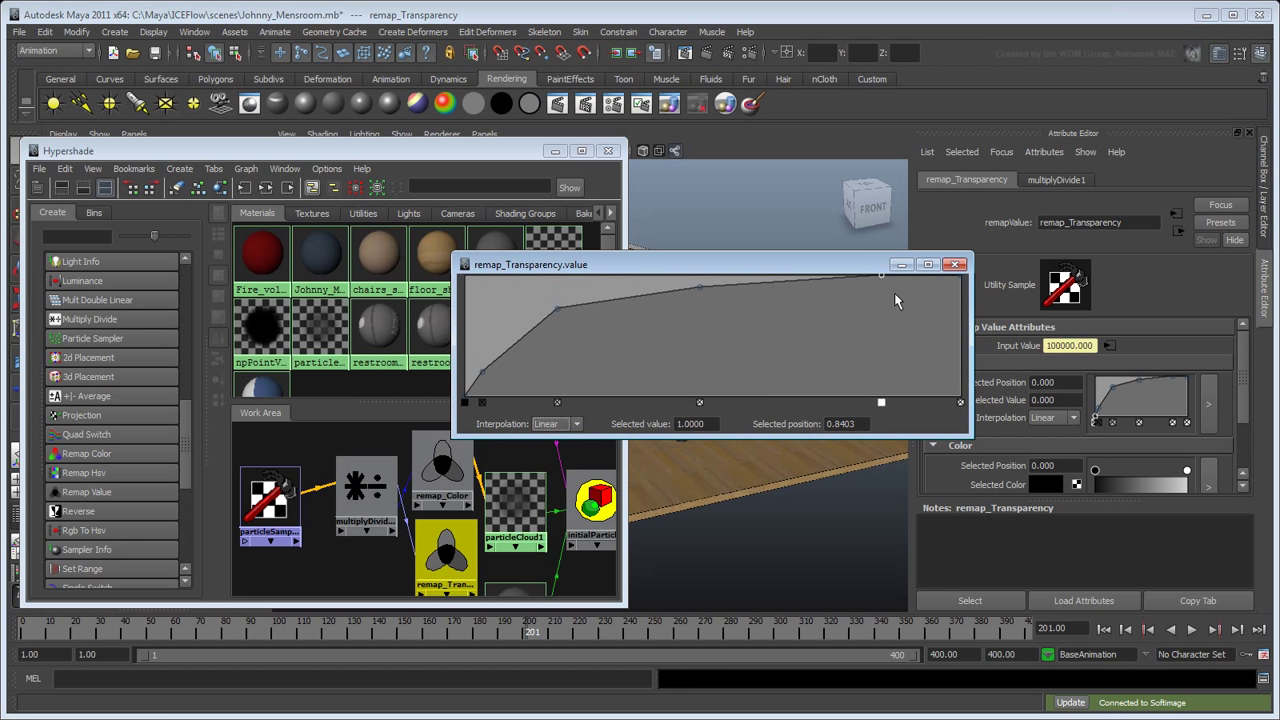
pyautogui.click(956, 264)
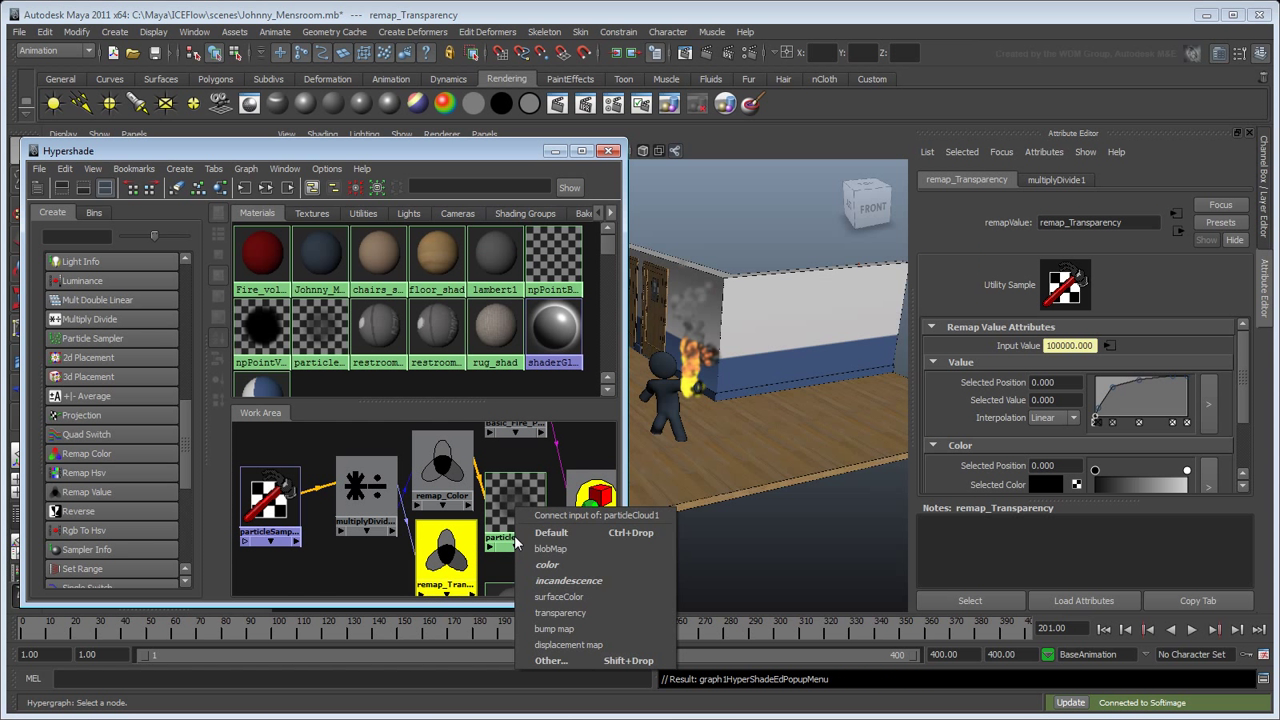
# Step: Connect remap_Transparency outValue to particleCloud1 transparencyR, G and B
pyautogui.click(552, 660)
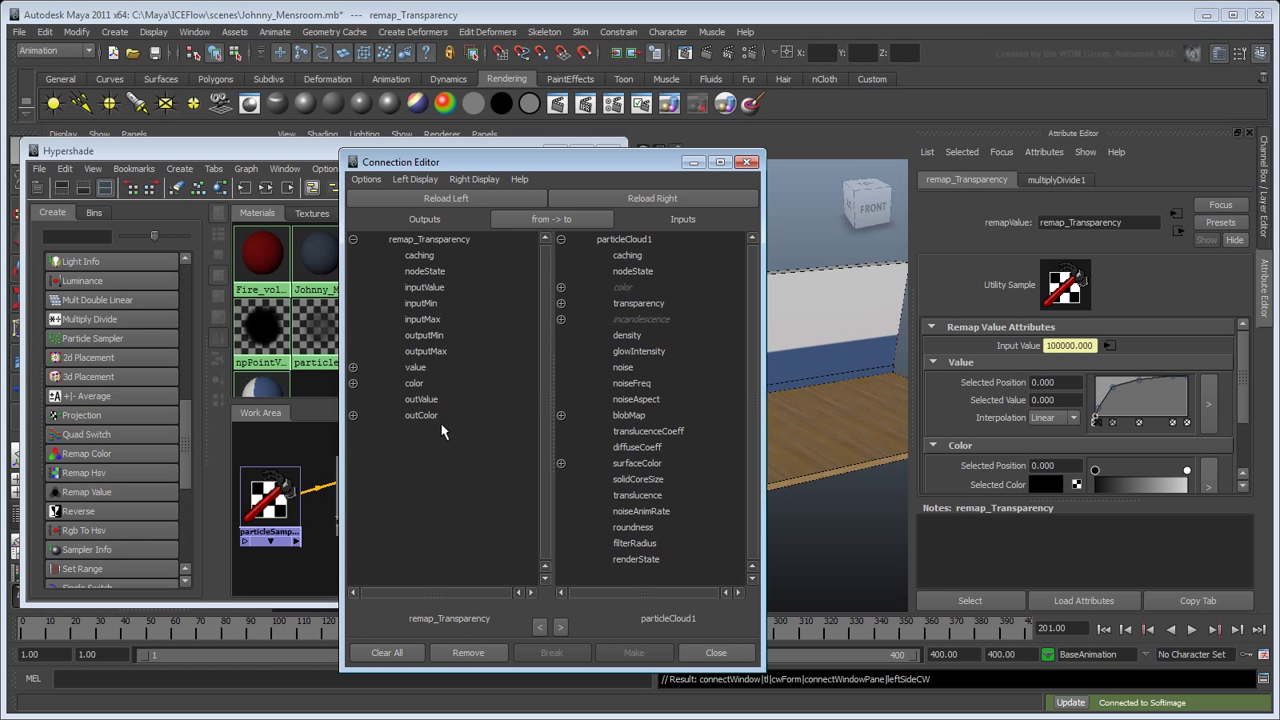
pyautogui.click(420, 400)
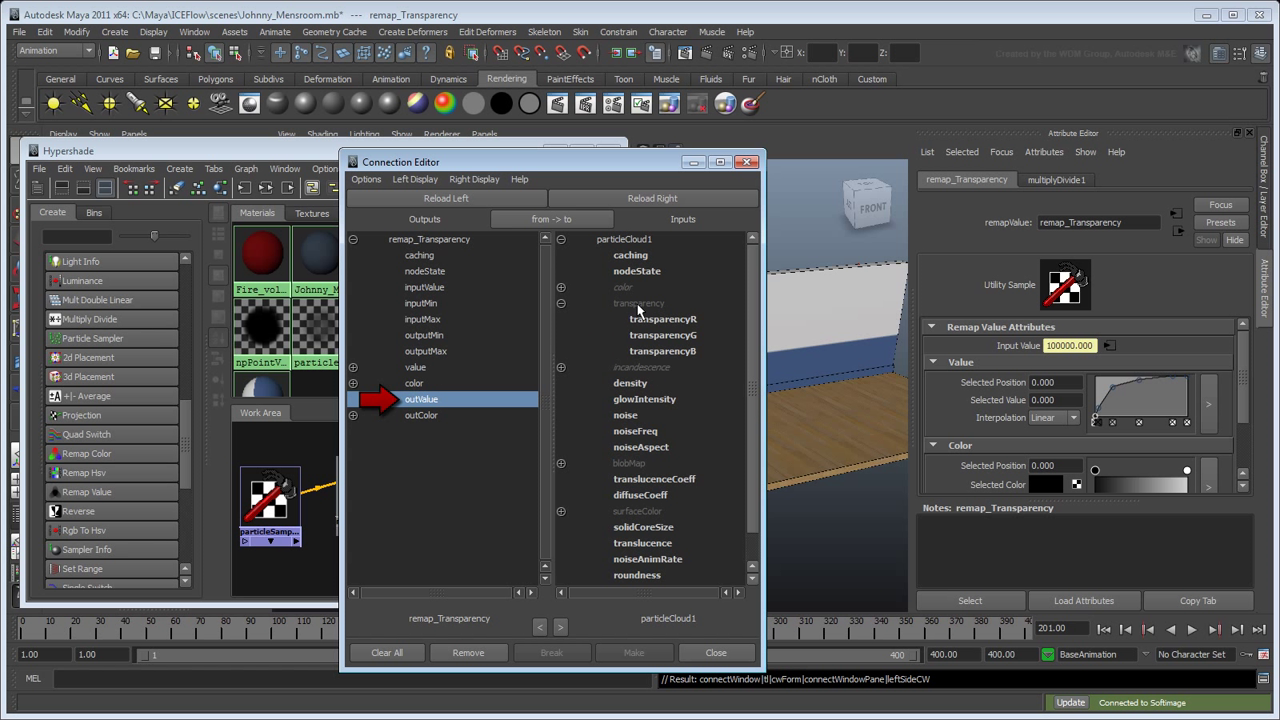
pyautogui.click(664, 336)
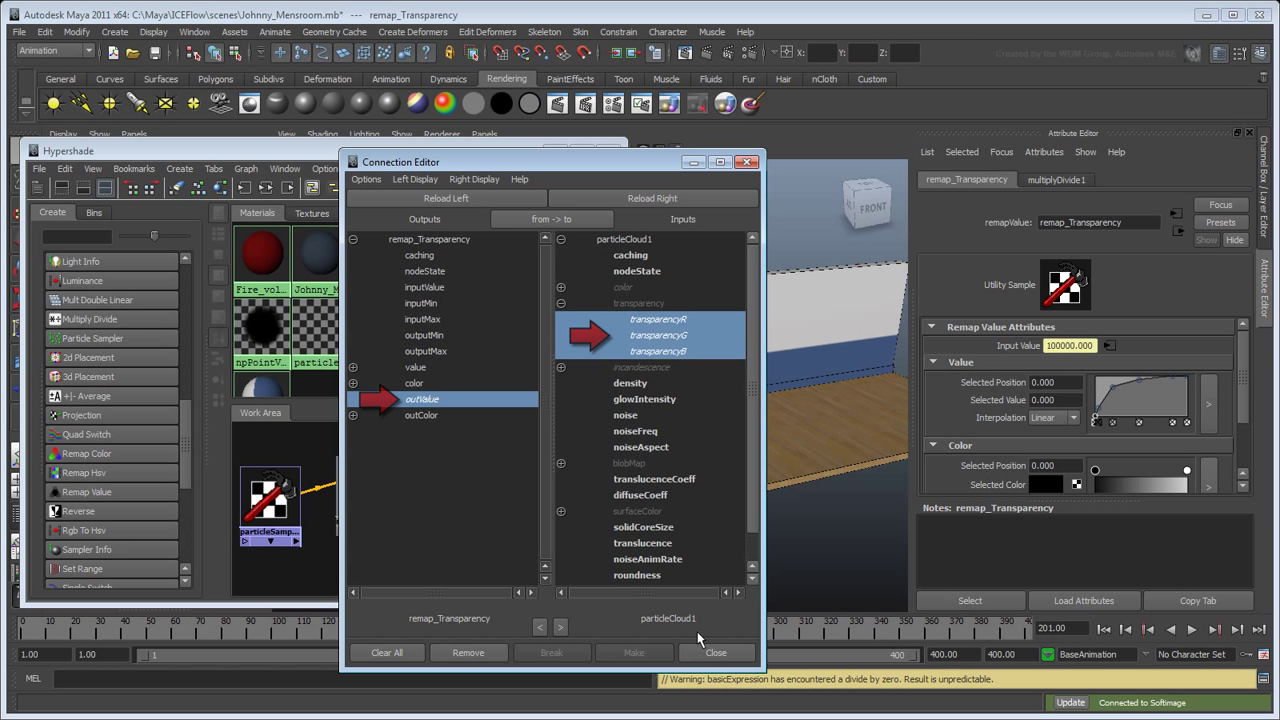
pyautogui.click(716, 652)
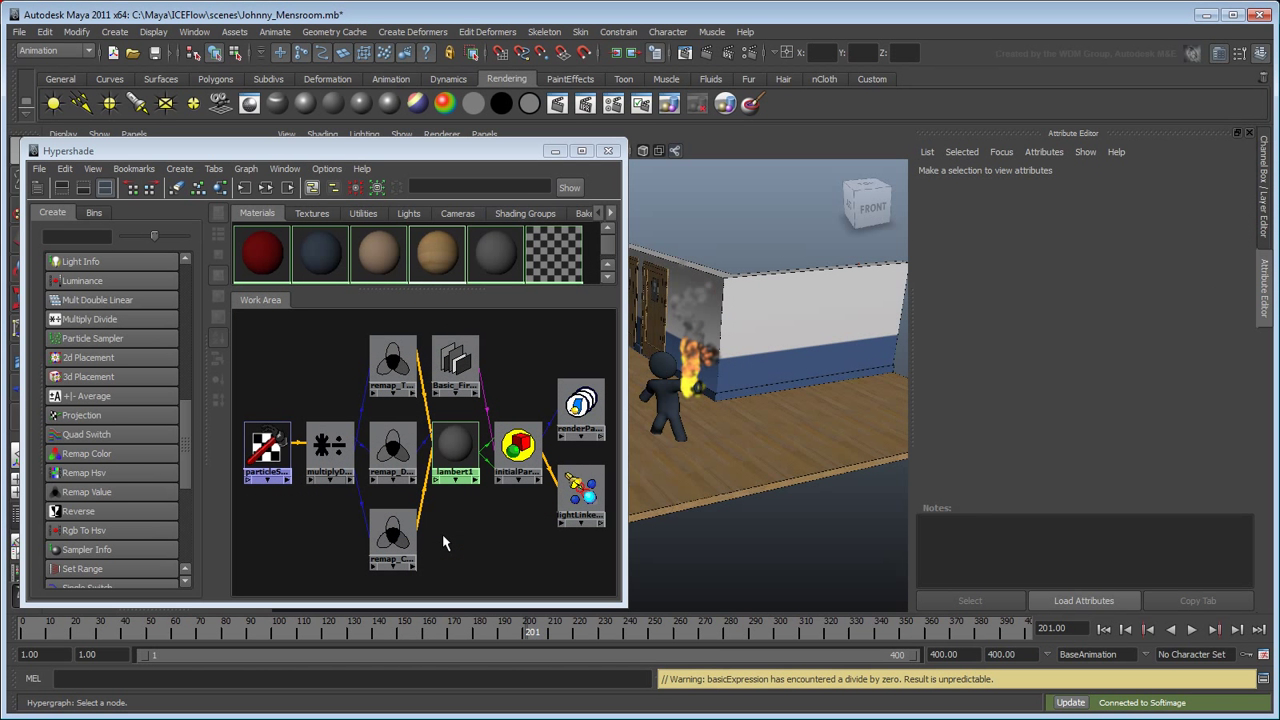
pyautogui.moveTo(392, 450)
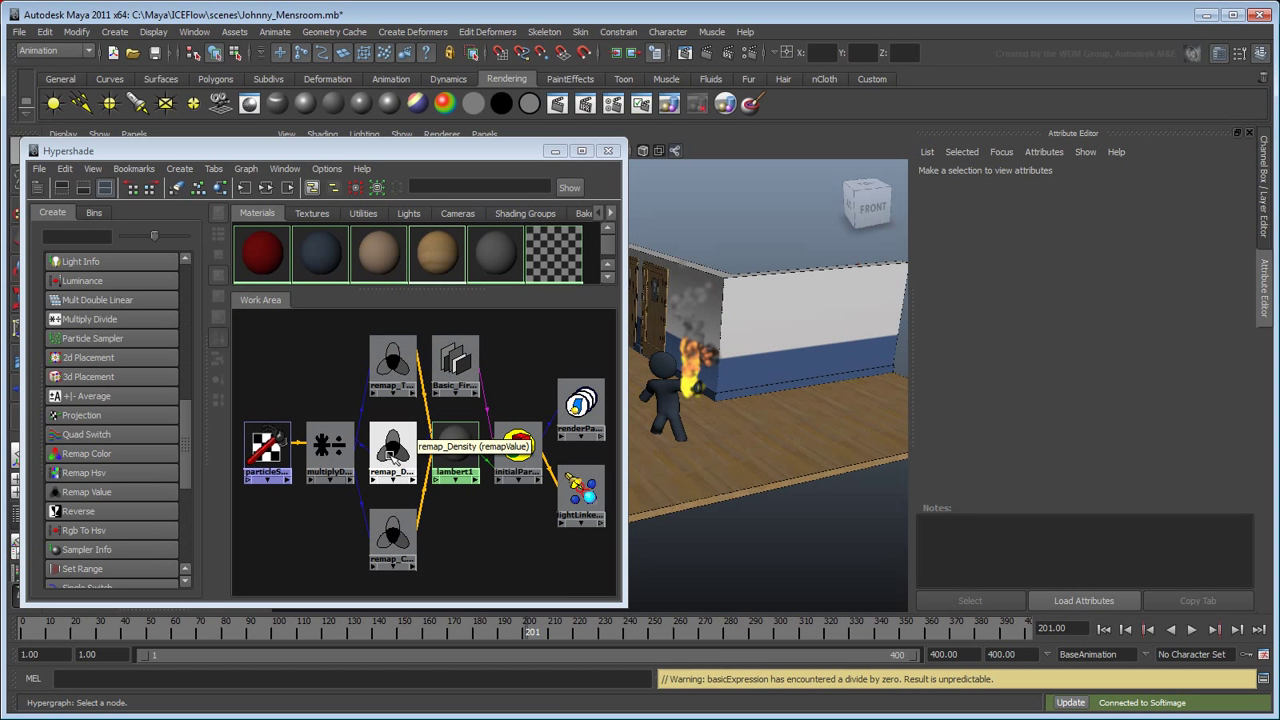
# Step: Inspect the remap_Density node's falloff ramp and close it
pyautogui.click(392, 456)
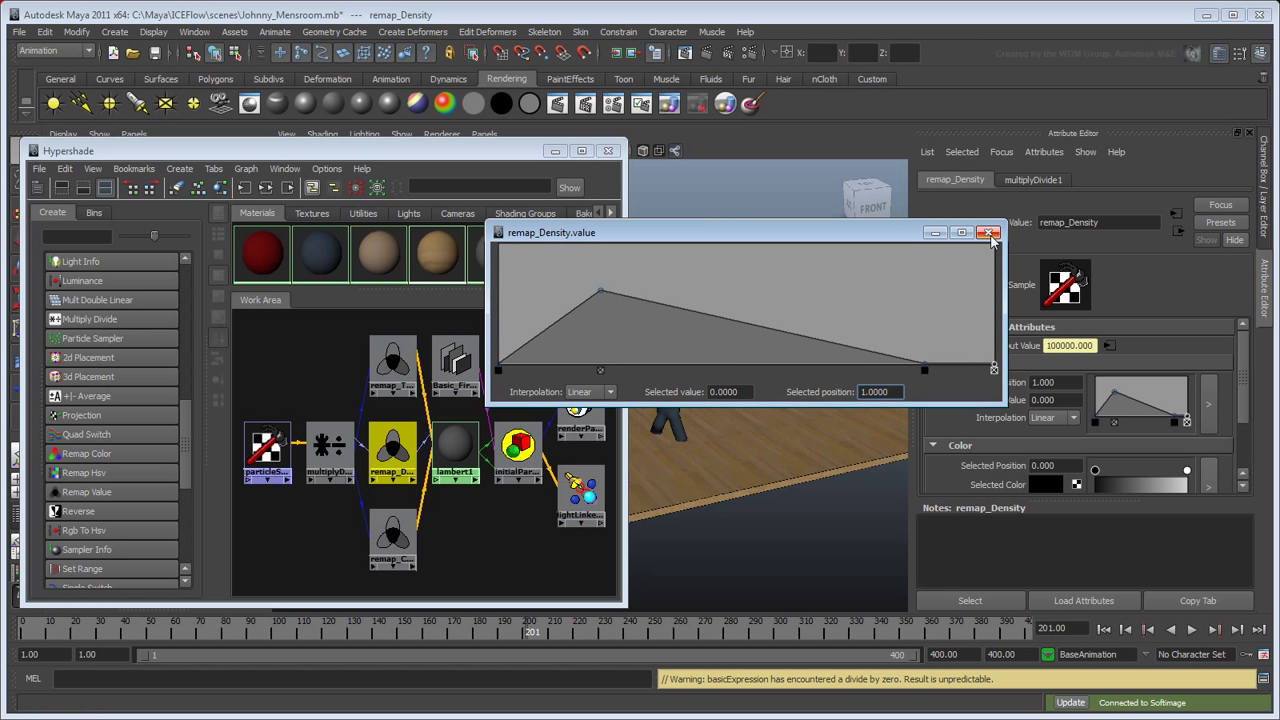
pyautogui.click(988, 232)
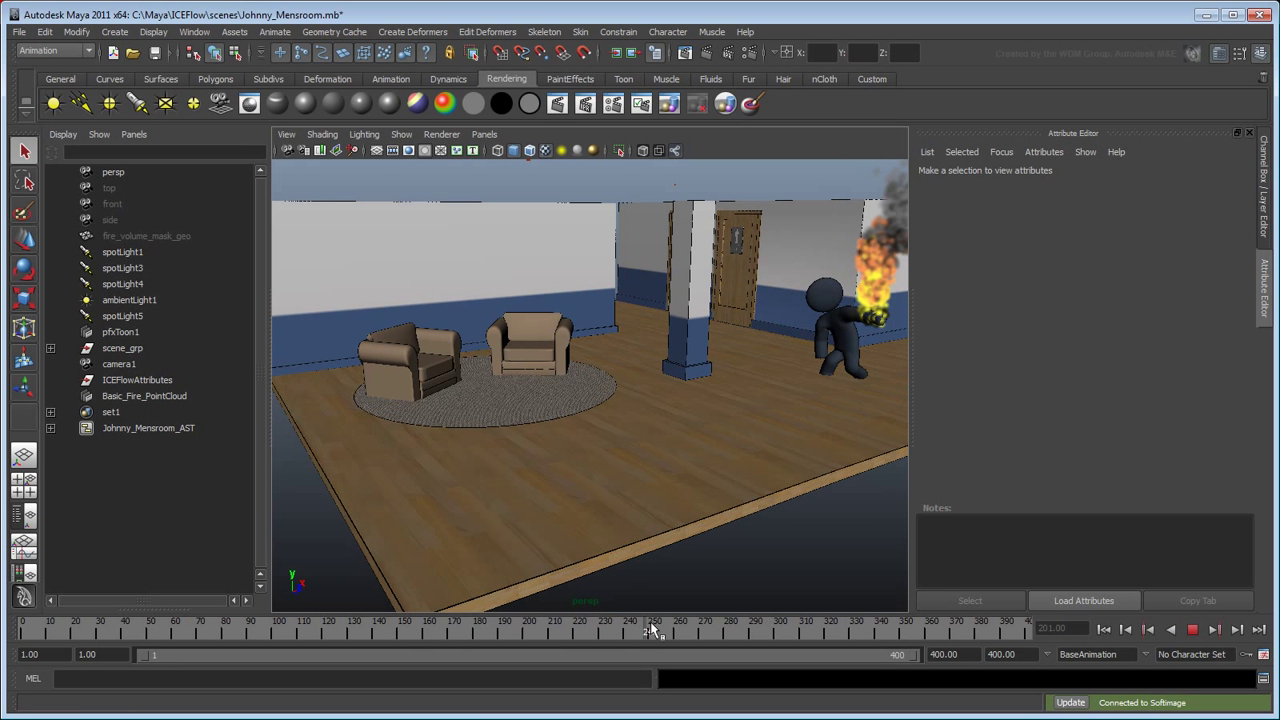
# Step: Scrub playback so the fire flares up and show the Volume_Mask display layer
pyautogui.moveTo(656, 630); pyautogui.dragTo(780, 630)
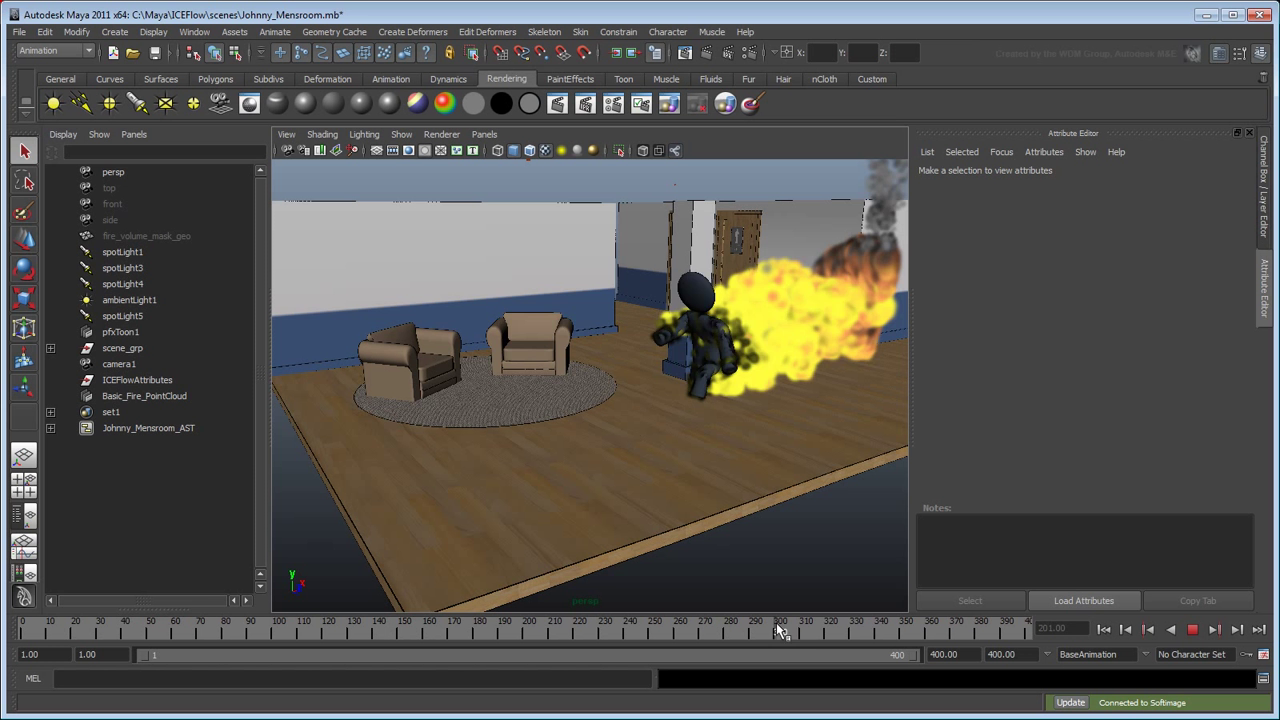
pyautogui.moveTo(780, 630); pyautogui.dragTo(820, 630)
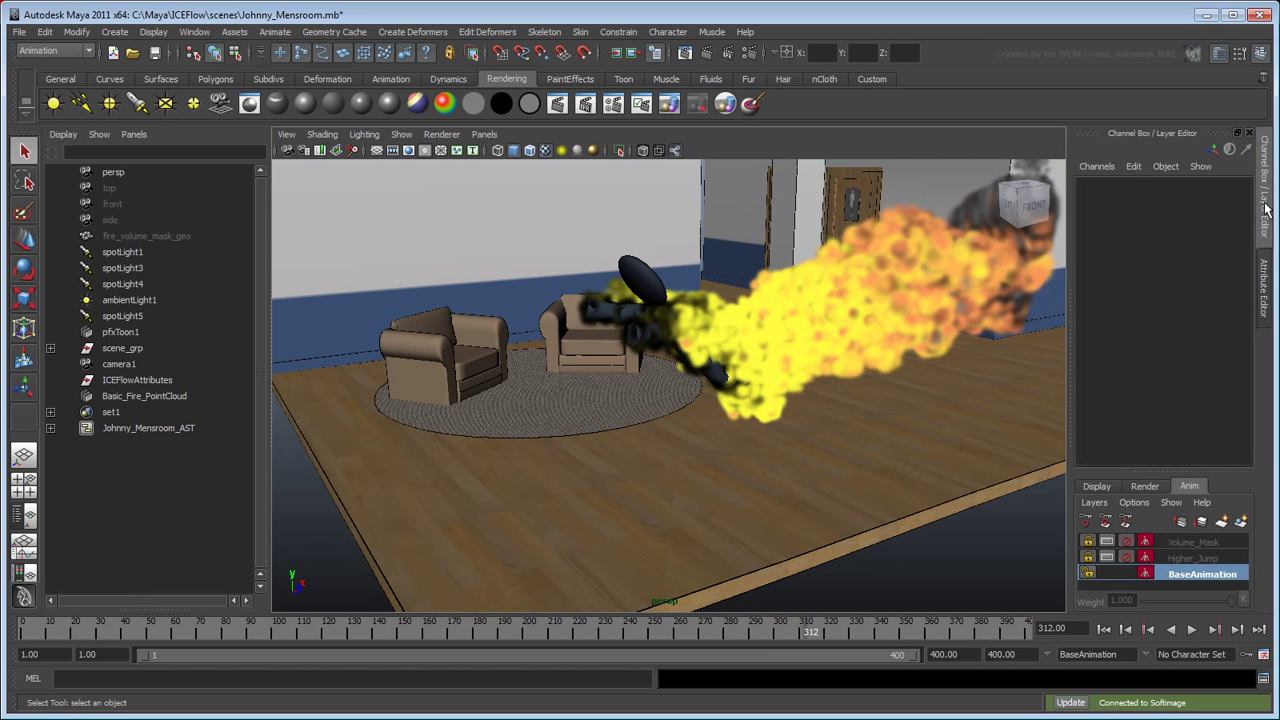
pyautogui.click(1088, 556)
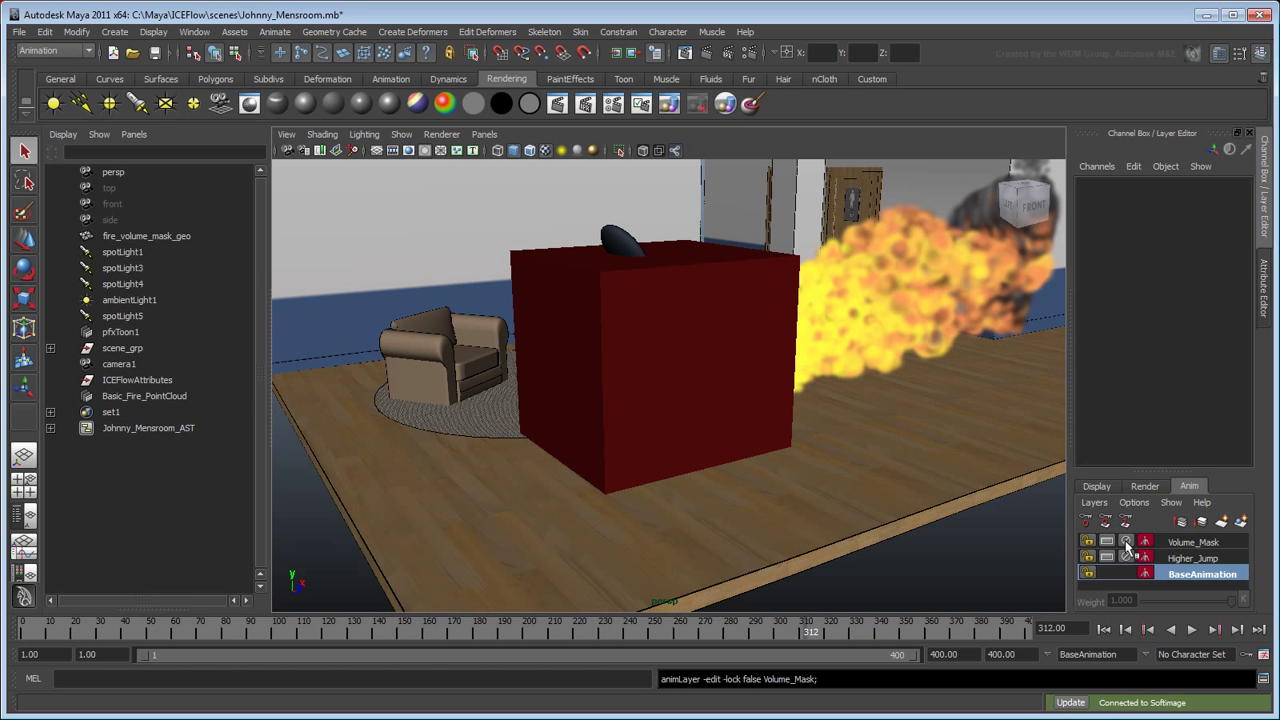
pyautogui.click(334, 32)
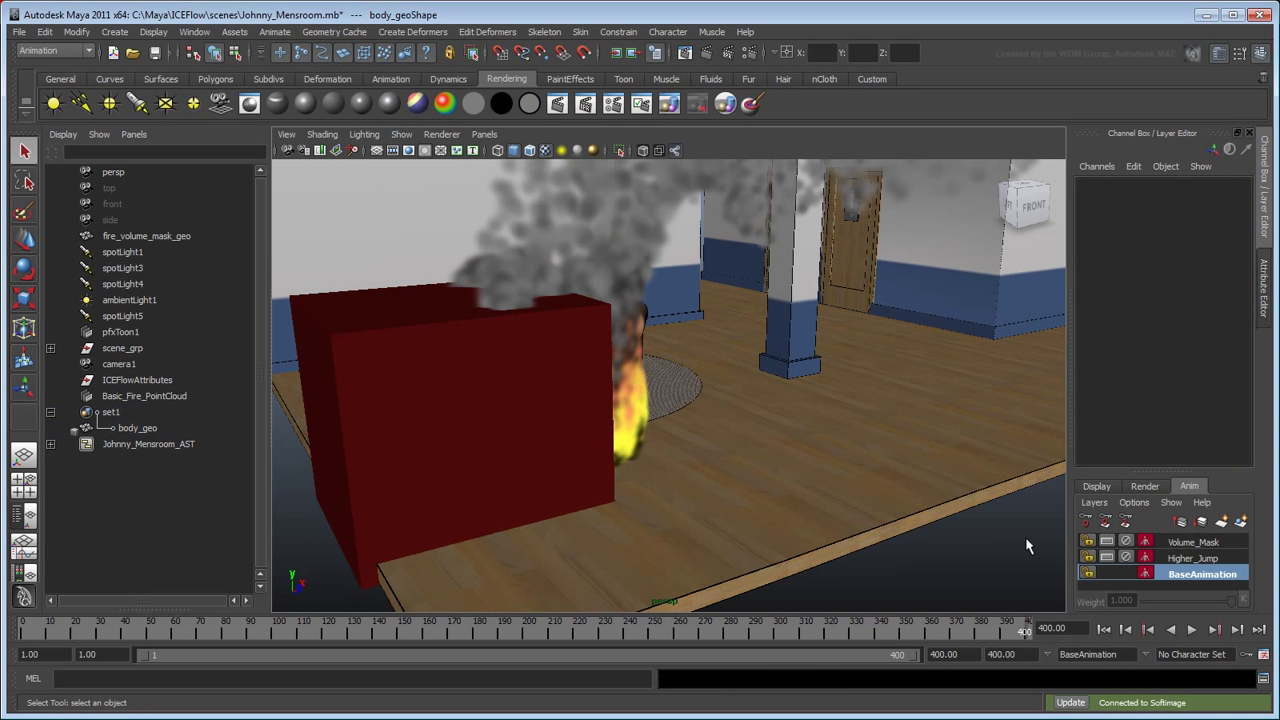
# Step: Send the selection to Softimage, answering Yes to reuse the previous selection
pyautogui.click(1068, 702)
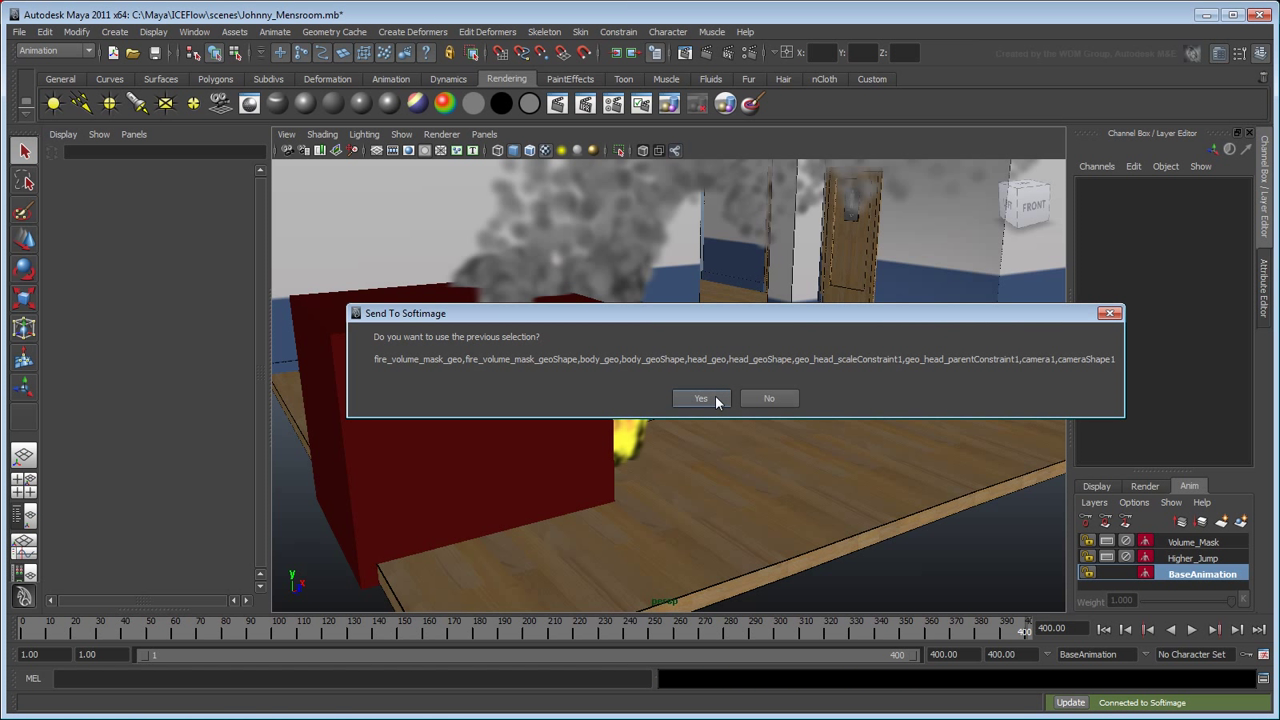
pyautogui.click(700, 398)
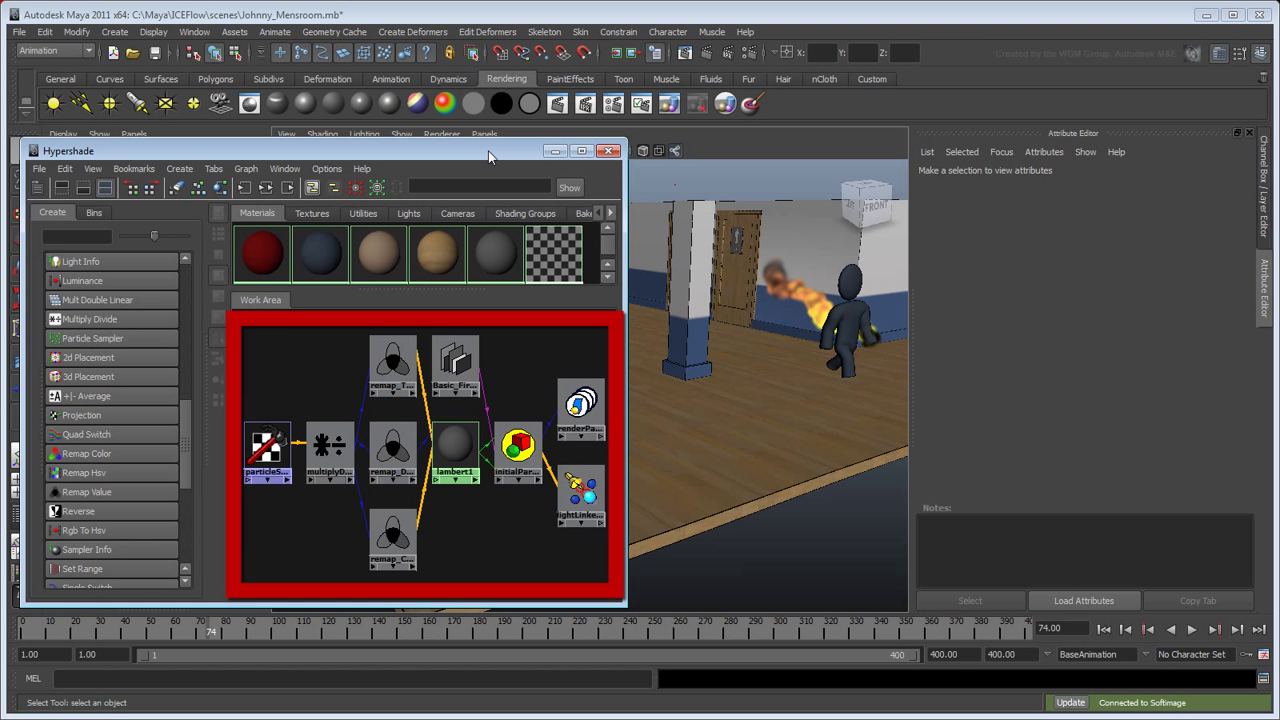
pyautogui.click(608, 150)
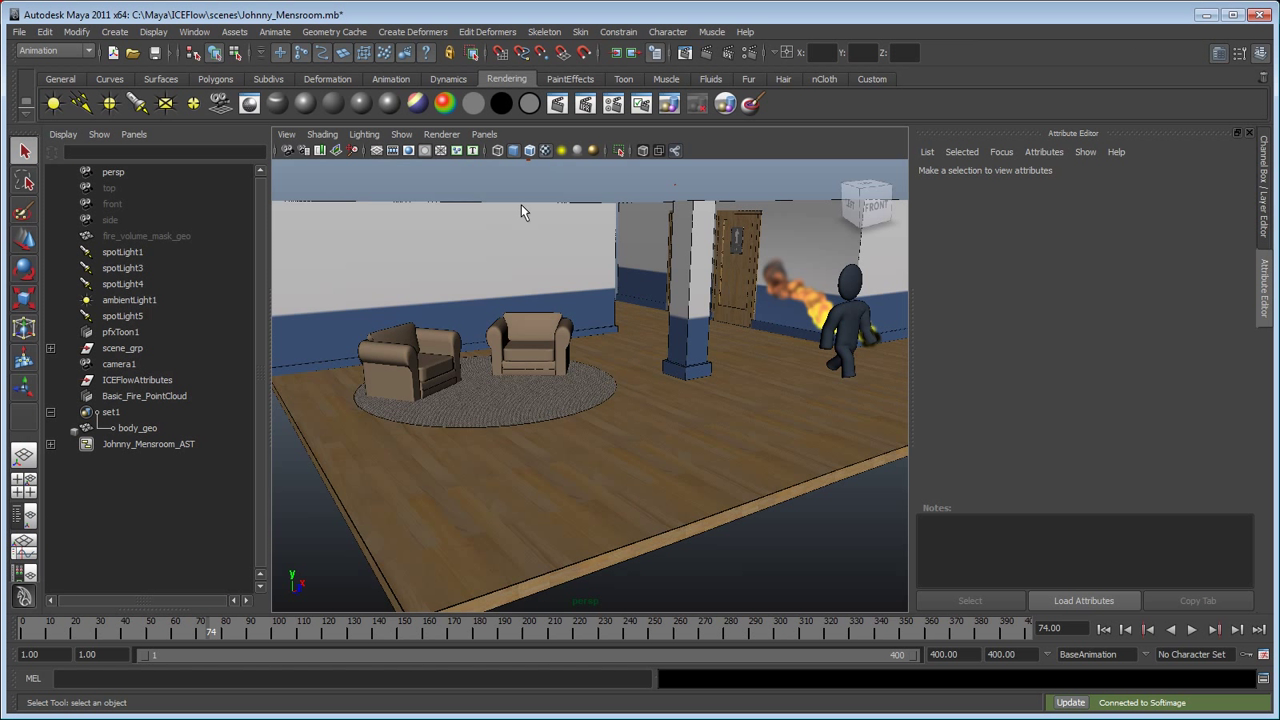